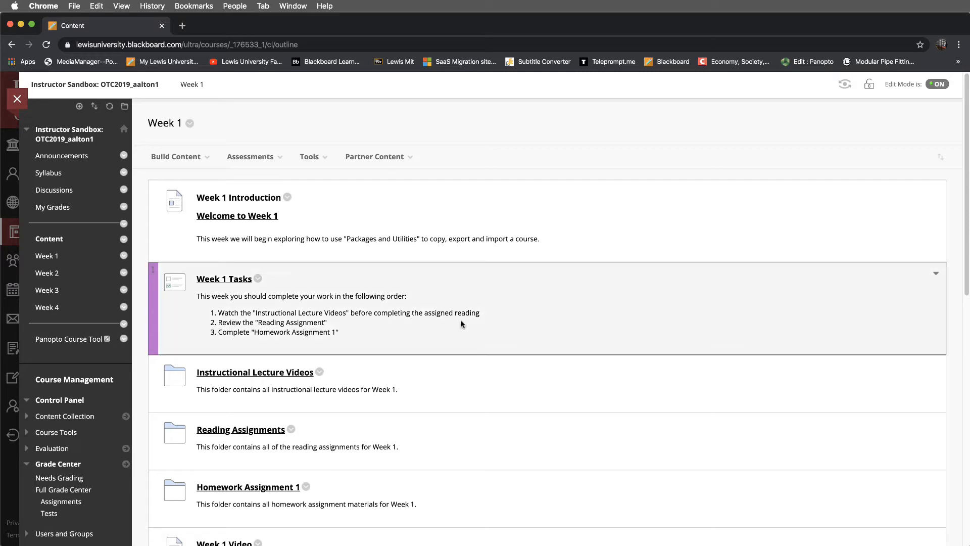
pyautogui.moveTo(527, 317)
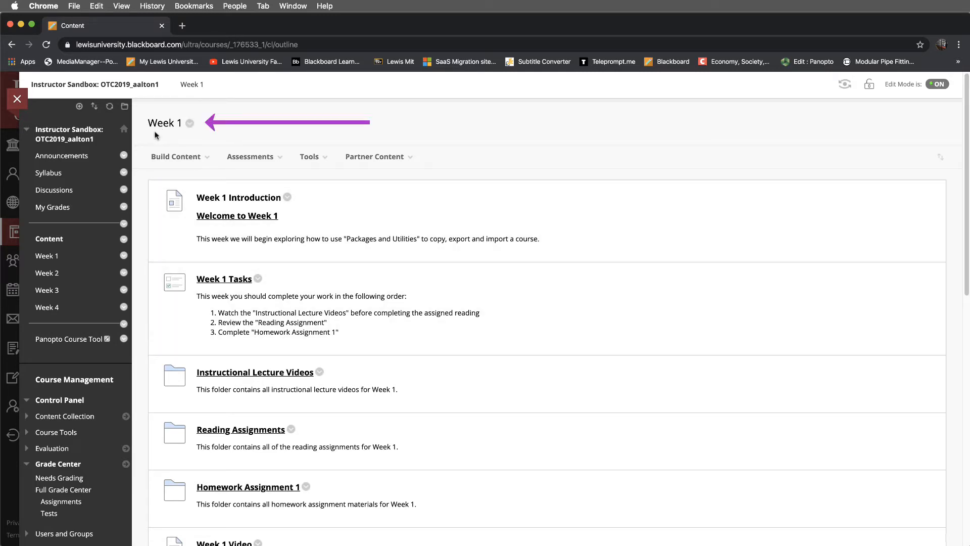
pyautogui.moveTo(172, 135)
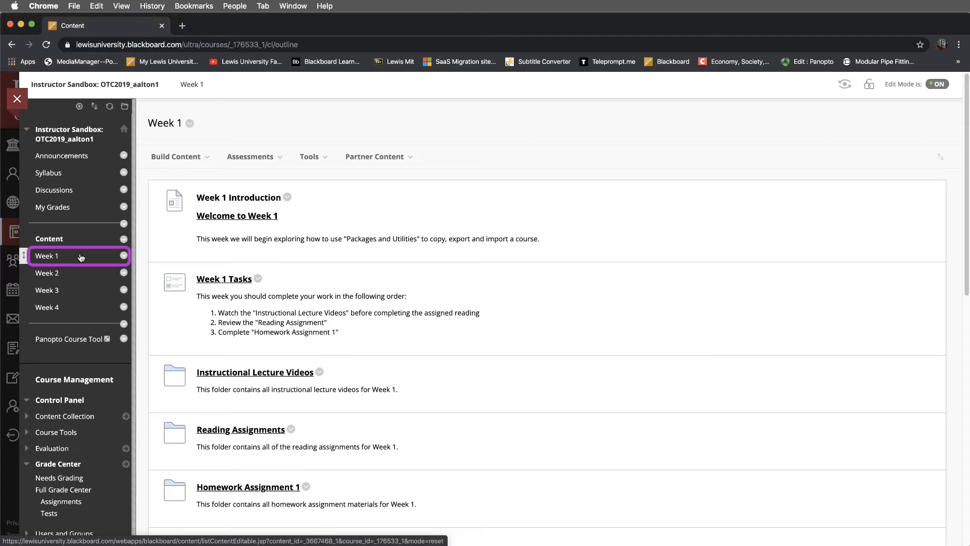
# Launch the Panopto Course Tool from the course menu to show the sandbox folder and its video.
pyautogui.scroll(-3)
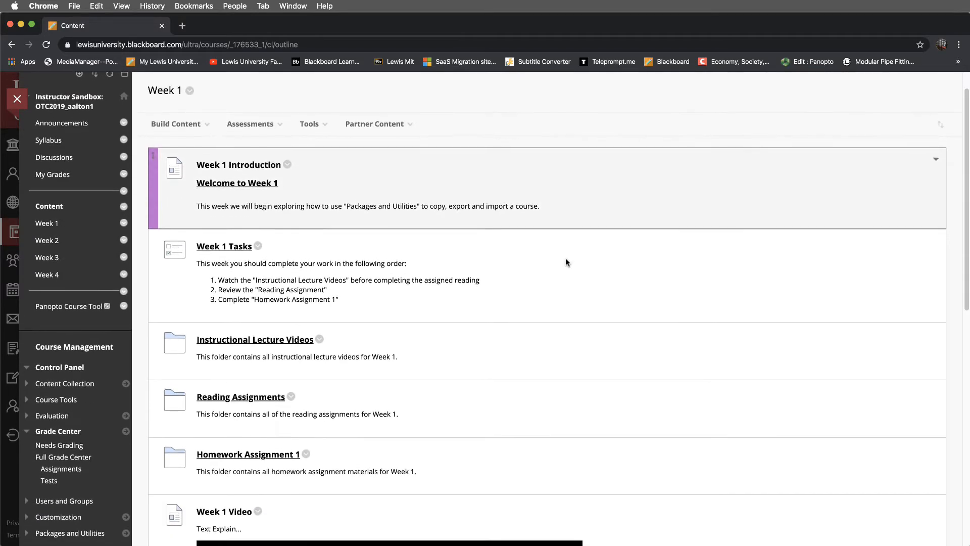
pyautogui.scroll(-3)
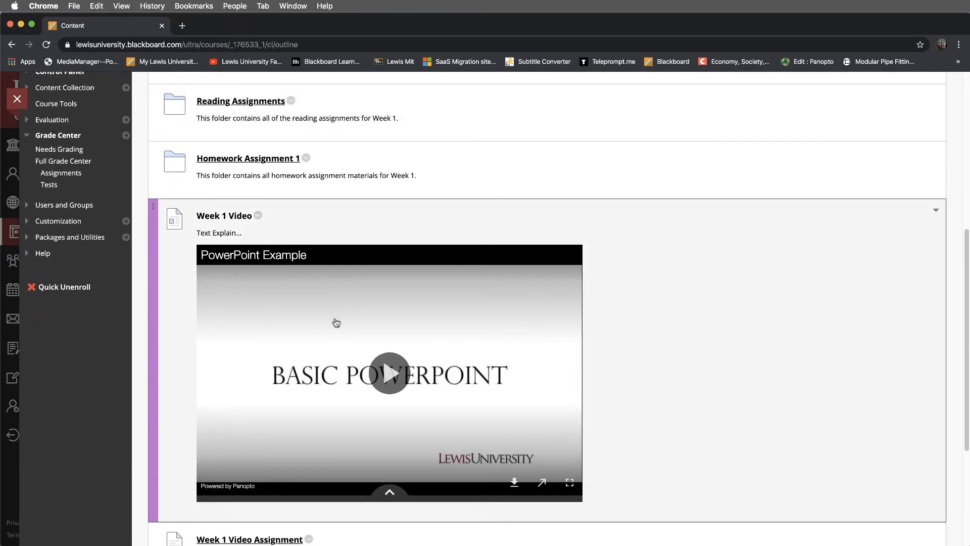
pyautogui.scroll(-3)
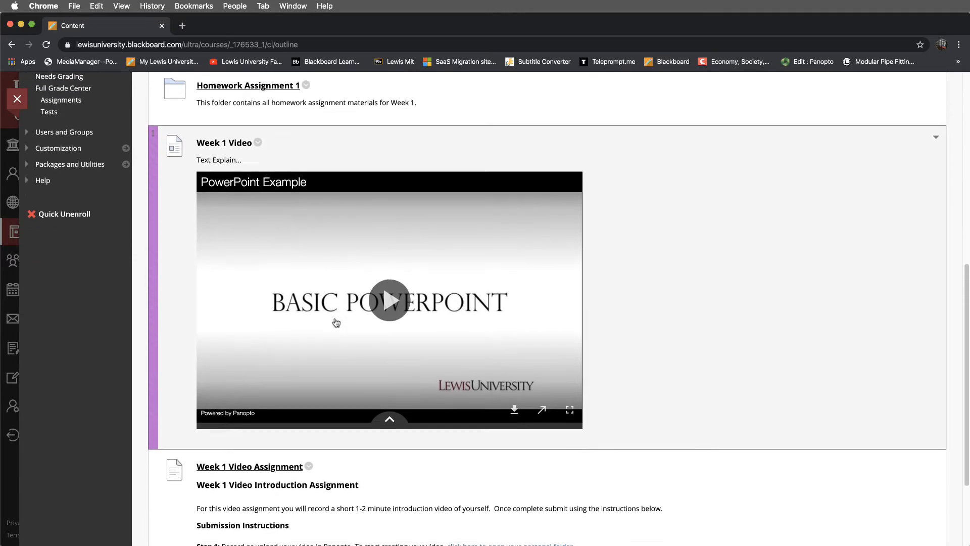
pyautogui.scroll(-3)
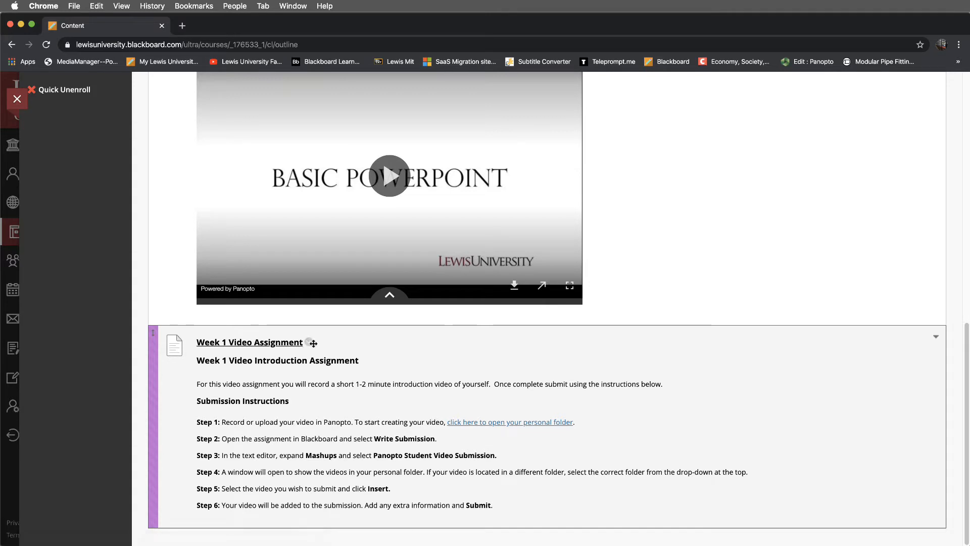
pyautogui.moveTo(309, 344)
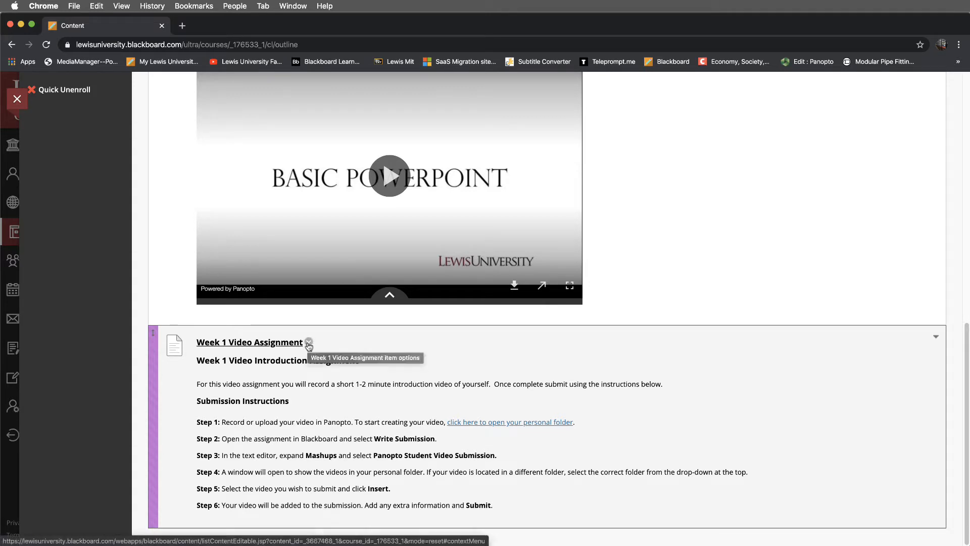
pyautogui.moveTo(348, 369)
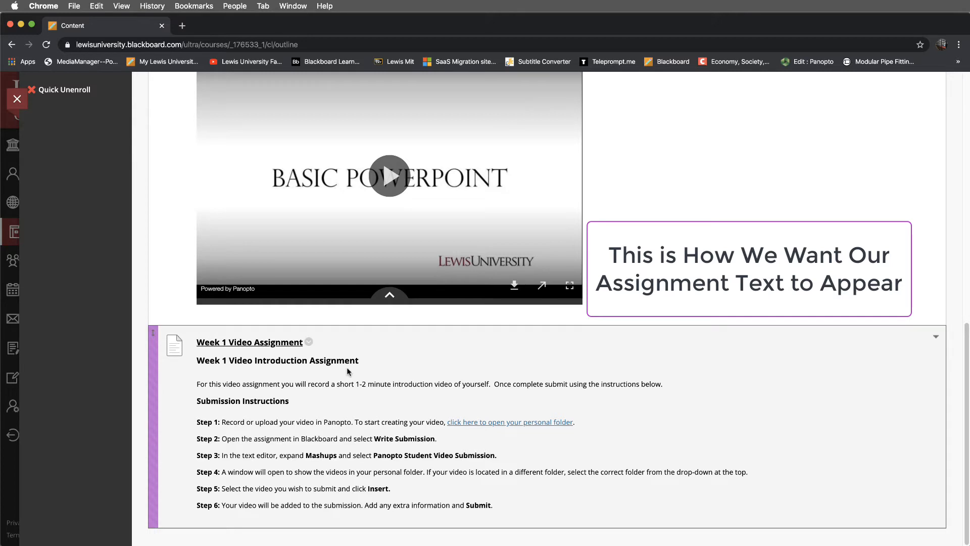
pyautogui.moveTo(354, 424)
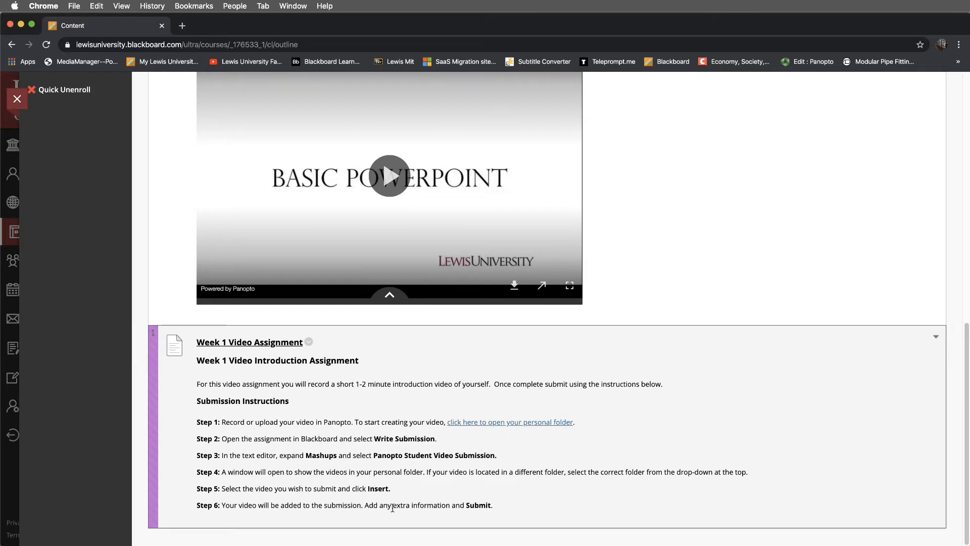
pyautogui.scroll(3)
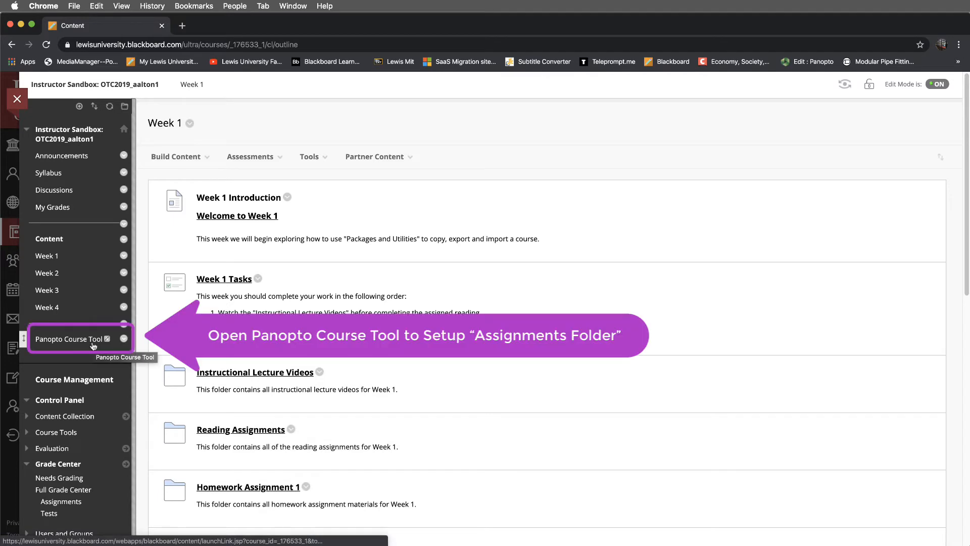
pyautogui.click(69, 339)
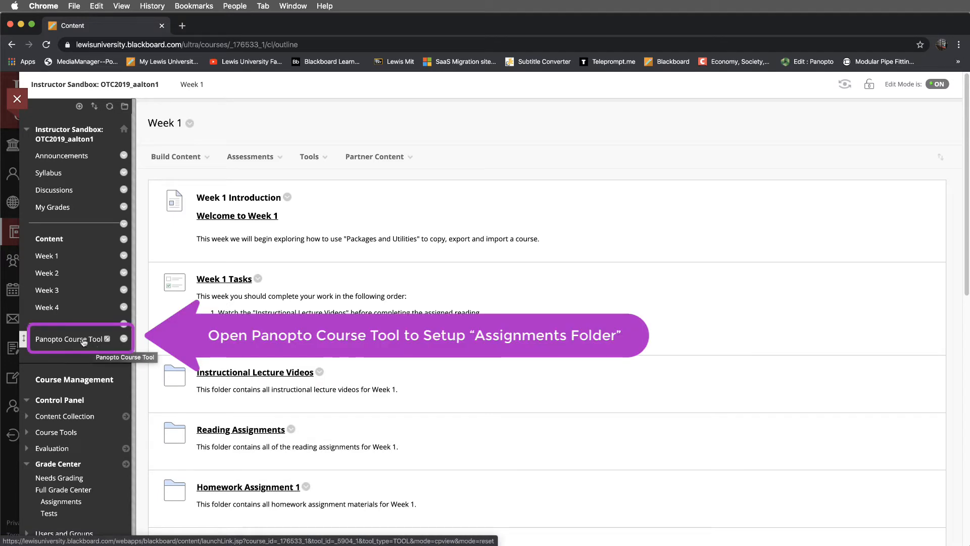
pyautogui.click(69, 339)
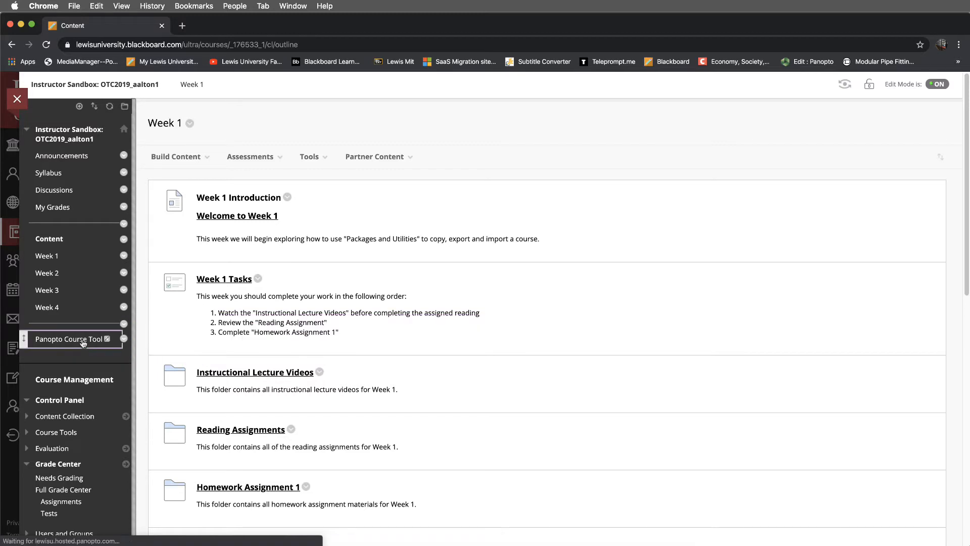
pyautogui.click(69, 339)
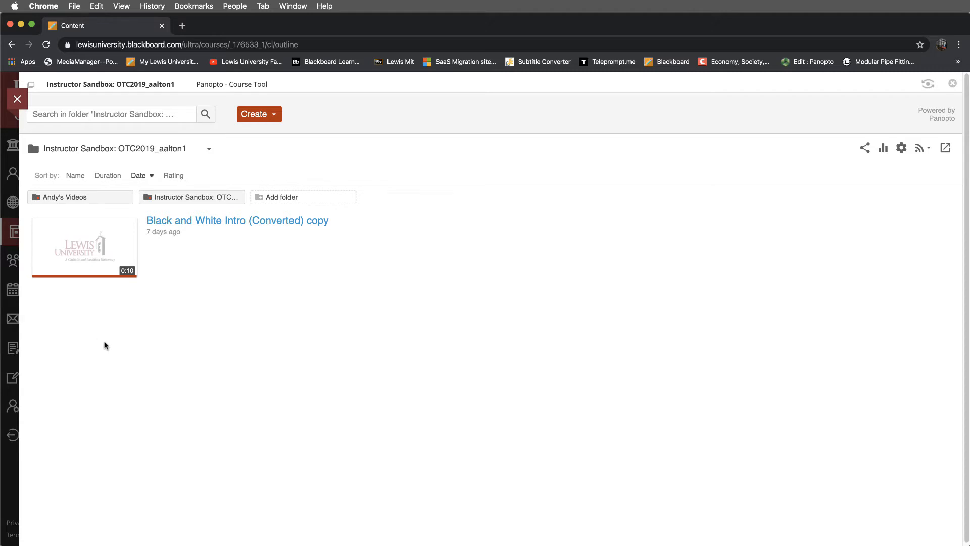
pyautogui.moveTo(876, 168)
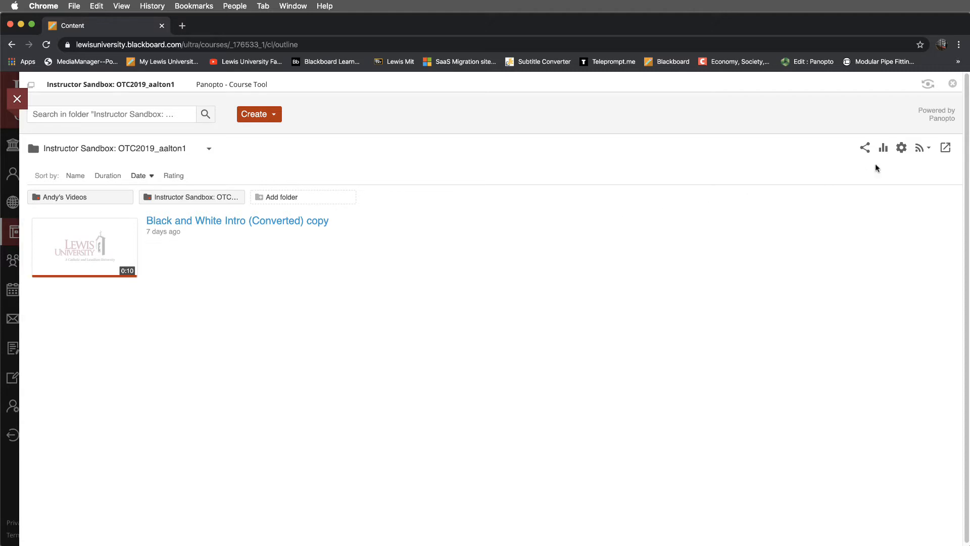
pyautogui.moveTo(901, 147)
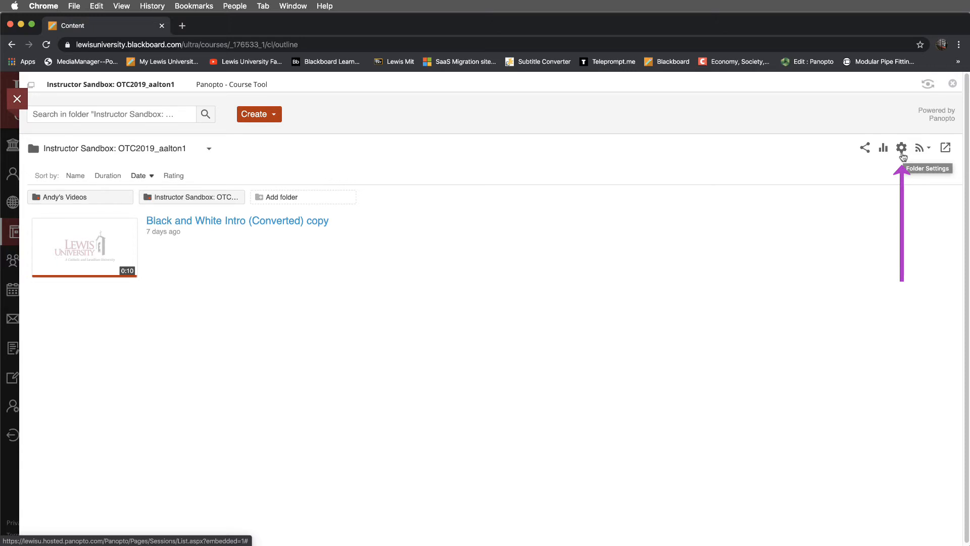
# Review the Assignment Folder section in the course folder's settings, then close the settings.
pyautogui.click(901, 147)
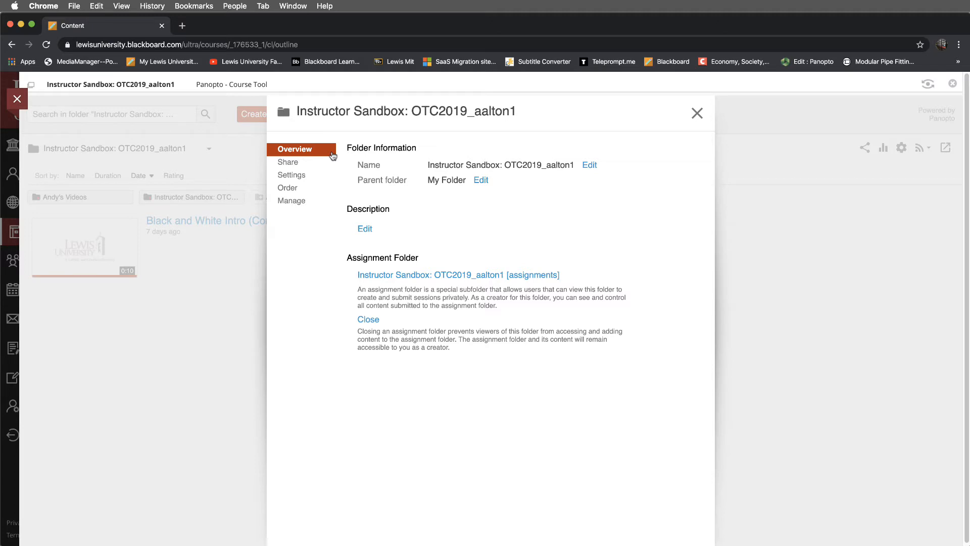
pyautogui.moveTo(407, 268)
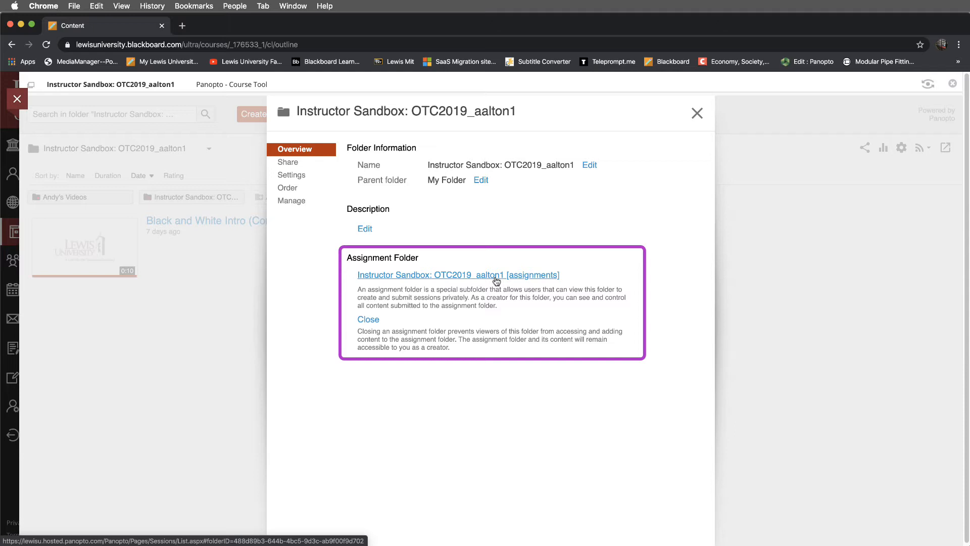
pyautogui.moveTo(507, 281)
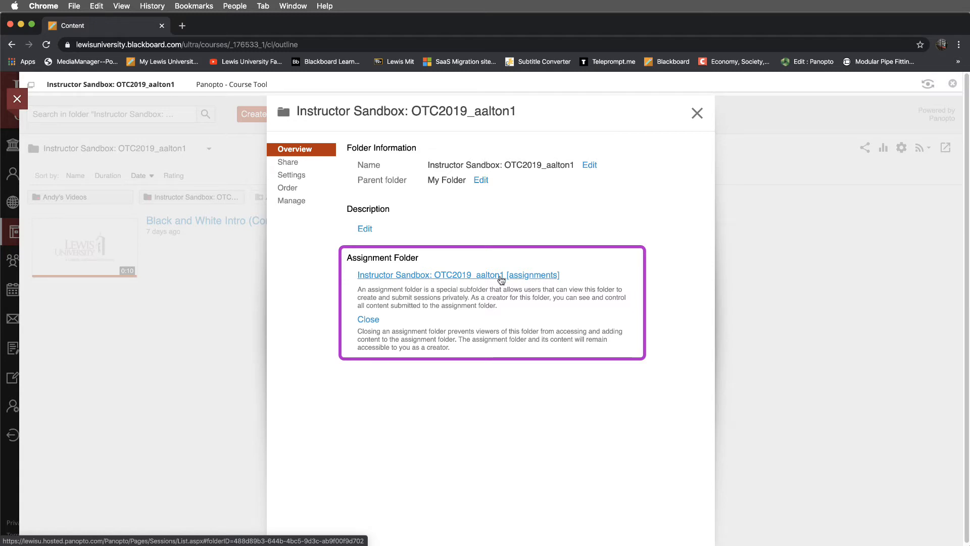
pyautogui.moveTo(513, 283)
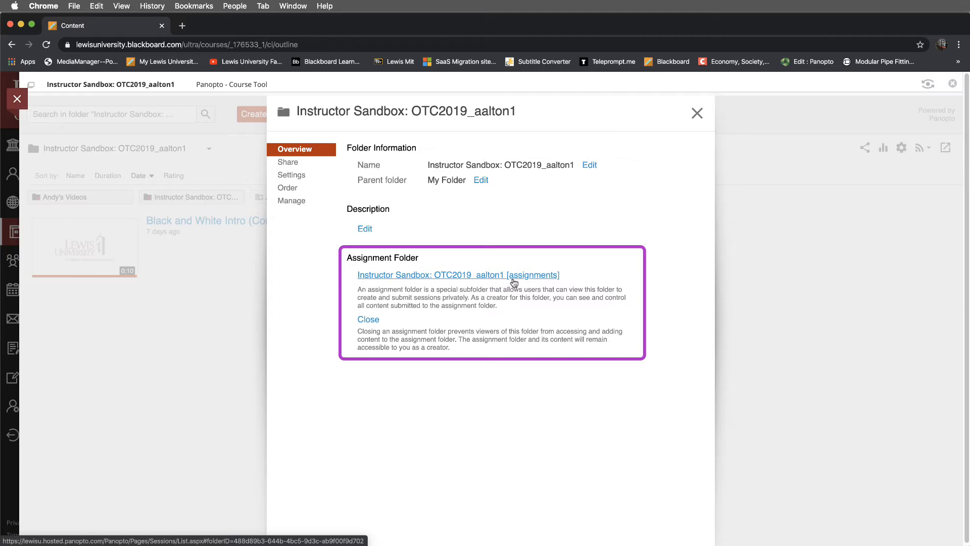
pyautogui.moveTo(533, 283)
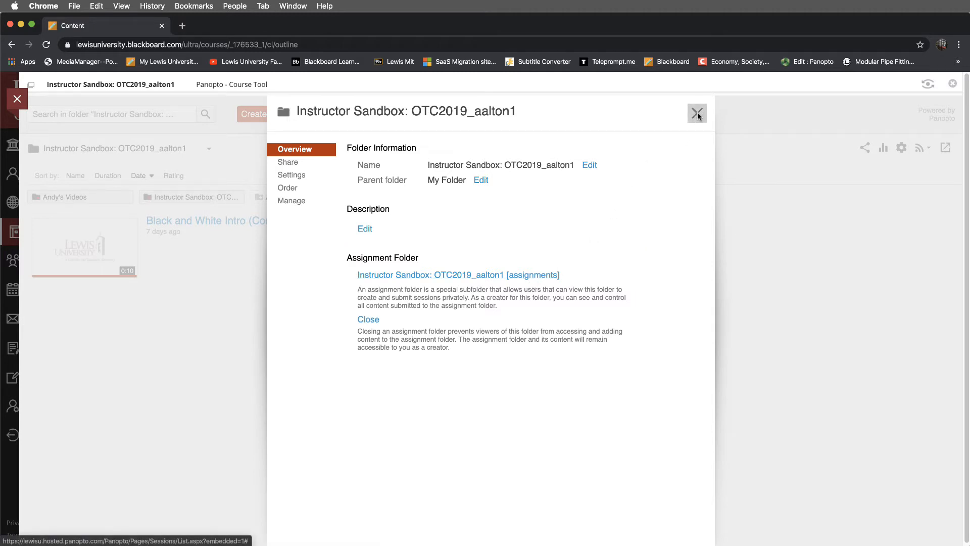
pyautogui.click(697, 113)
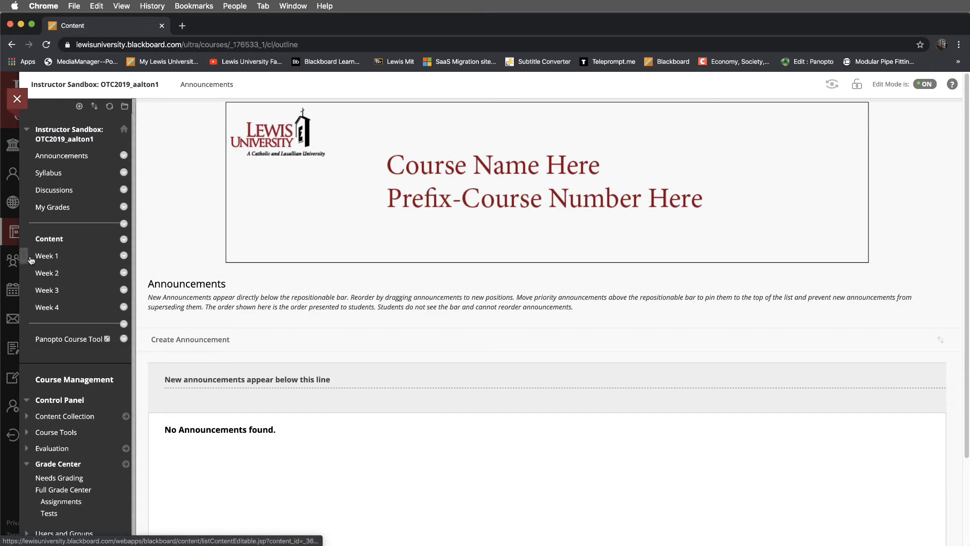
# Go to the Week 1 content page and bring up the Assessments types to add.
pyautogui.click(46, 256)
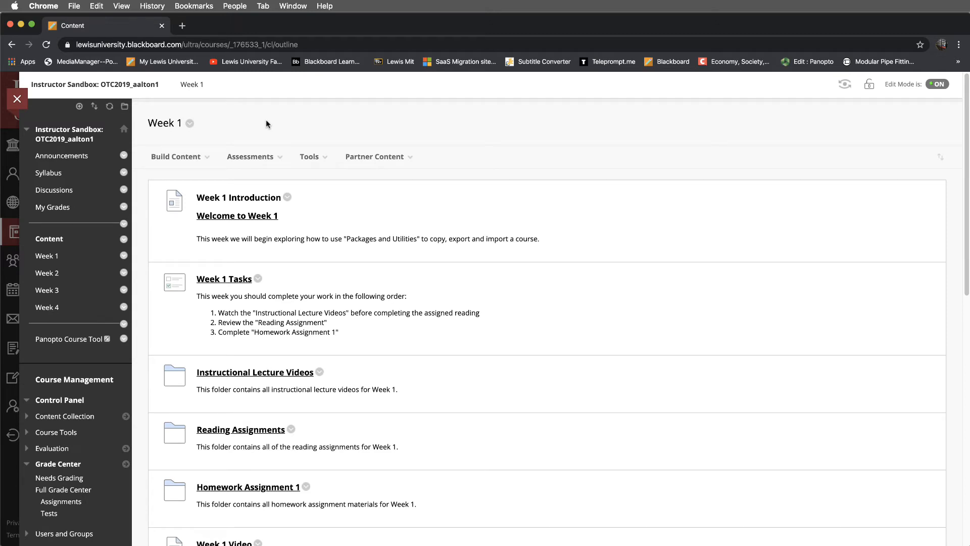
pyautogui.click(250, 156)
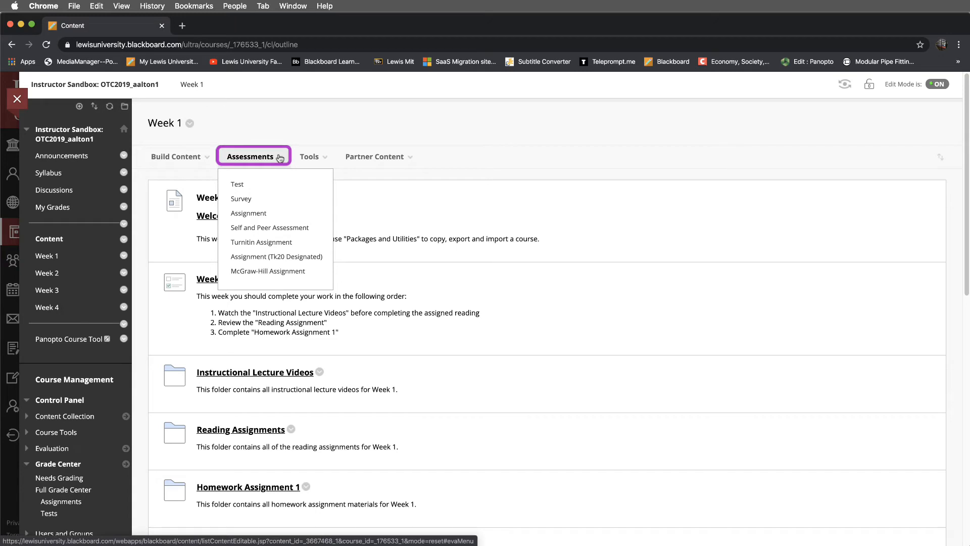
pyautogui.moveTo(248, 213)
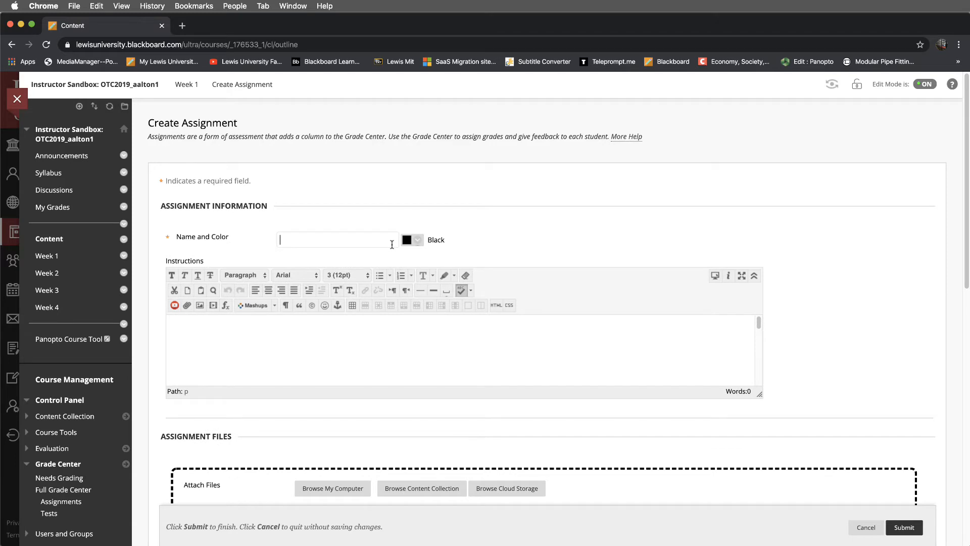
# Enter 'Week 1 Assignment Video - Introduction' as the assignment name.
pyautogui.write('Week 1 A')
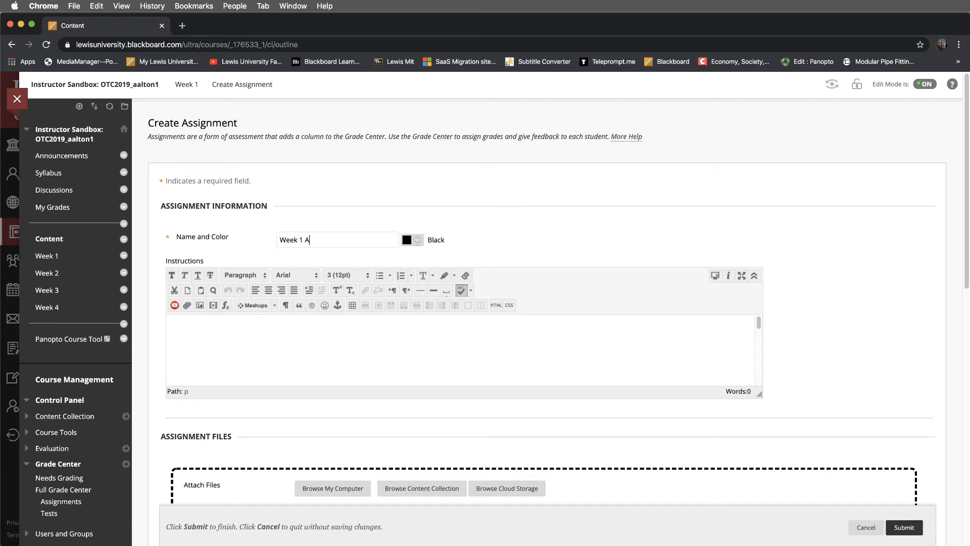
pyautogui.write('ssignment')
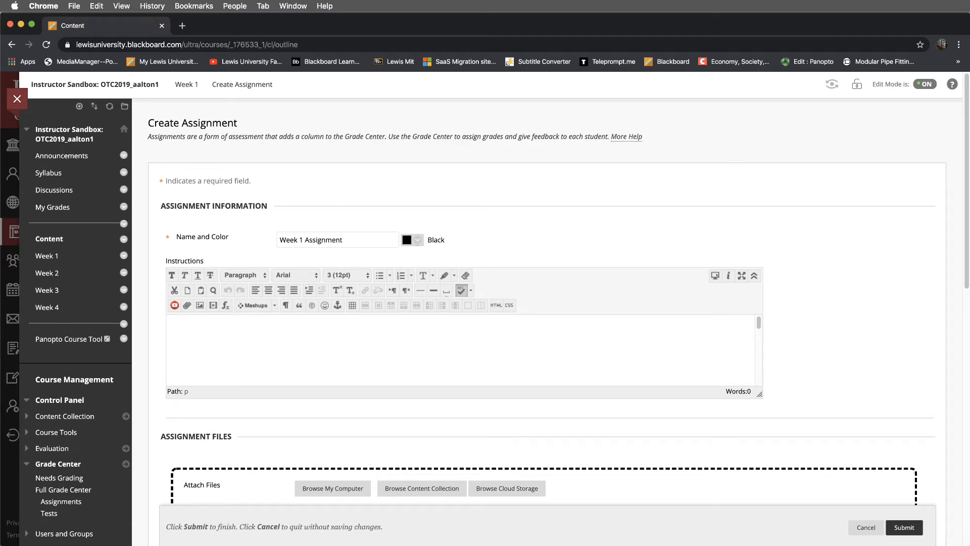
pyautogui.write('Video')
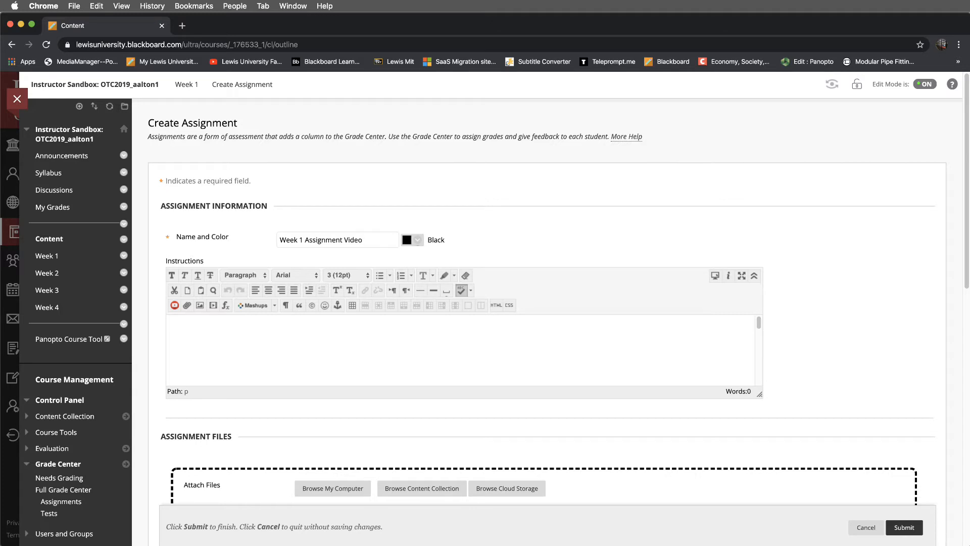
pyautogui.write('-')
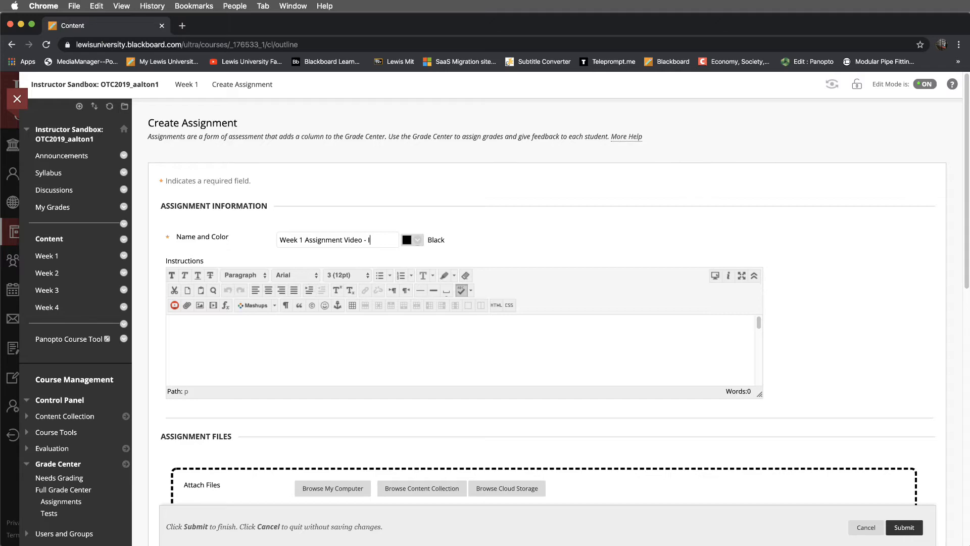
pyautogui.write('Introduction')
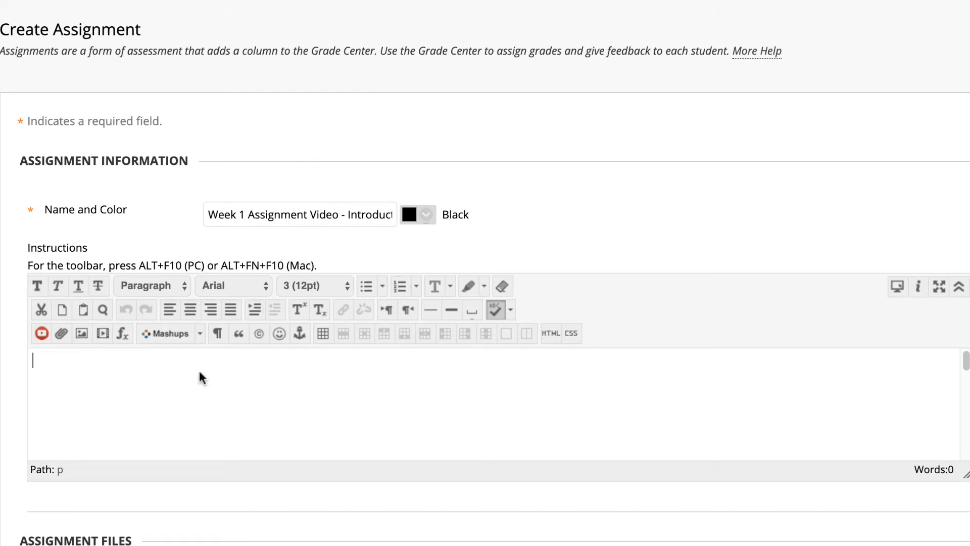
pyautogui.moveTo(112, 386)
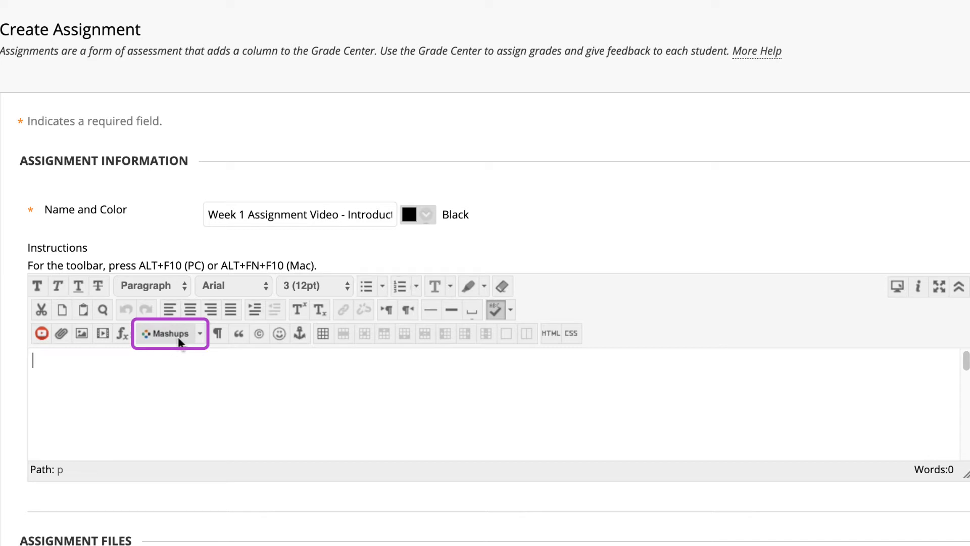
pyautogui.moveTo(165, 334)
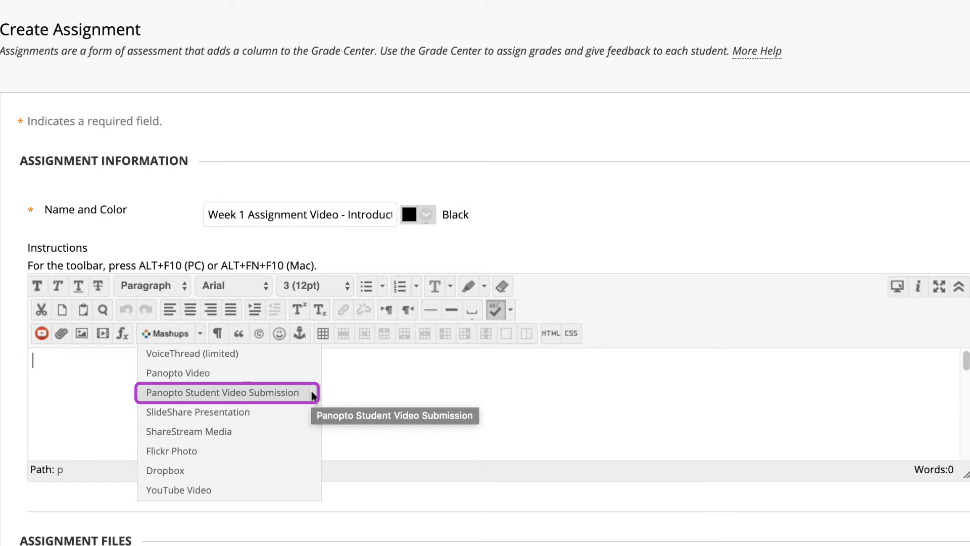
# Insert the Panopto Student Video Submission mashup's six steps into the Instructions editor.
pyautogui.click(221, 392)
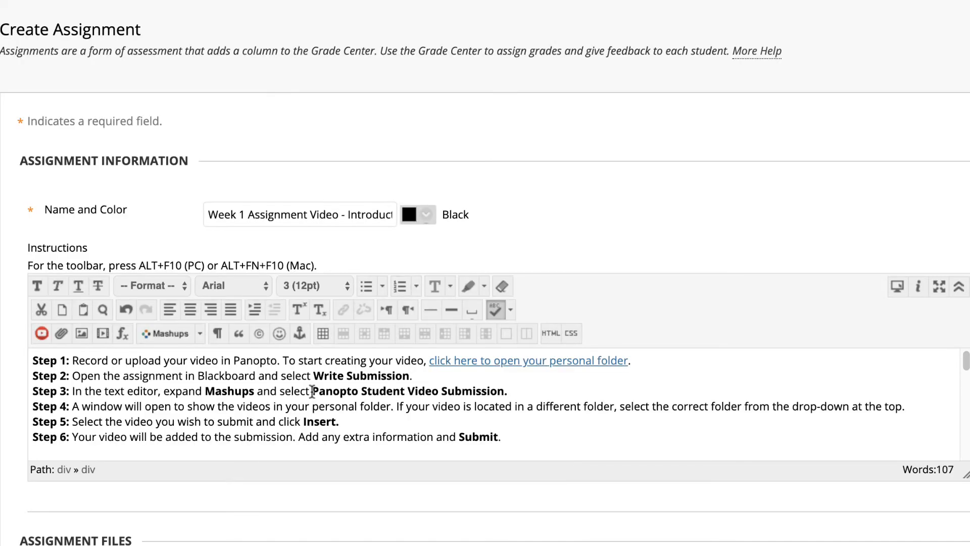
pyautogui.moveTo(399, 393)
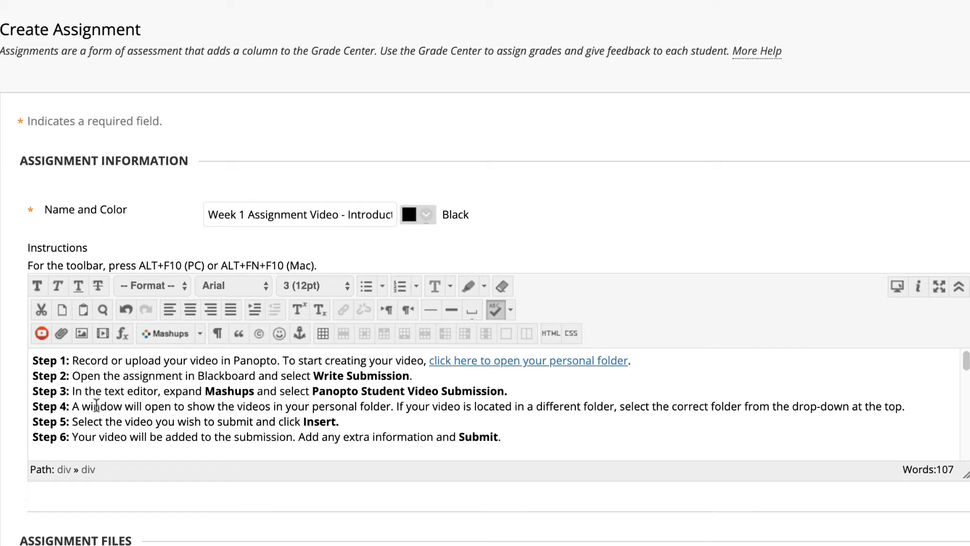
# Place the cursor at the top of the instructions to add the bold assignment title heading.
pyautogui.click(34, 361)
pyautogui.write('Week 1 Assignment Video - Introduction')
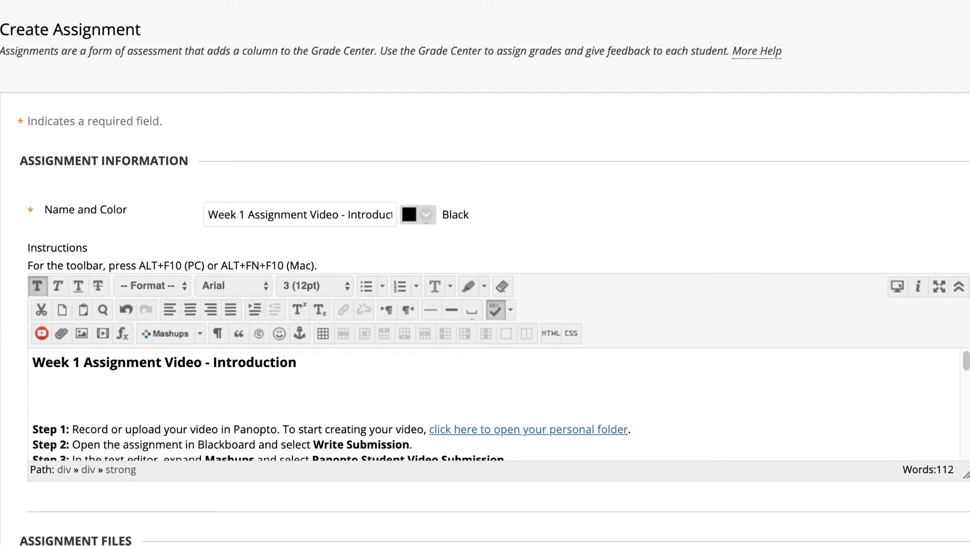
# Write 'Please recording and submit a 1-2 minute introduction video of yourself.' beneath the heading.
pyautogui.write('Please')
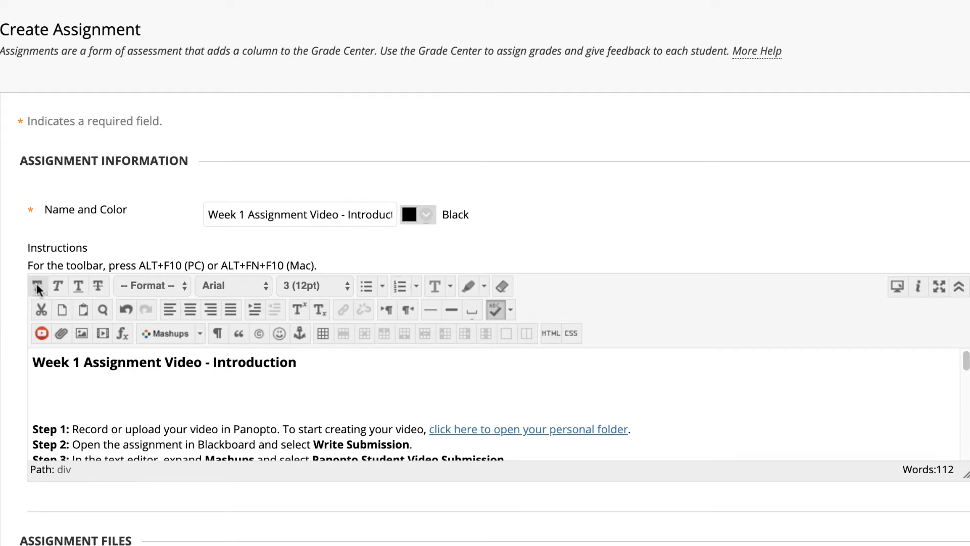
pyautogui.write('Please')
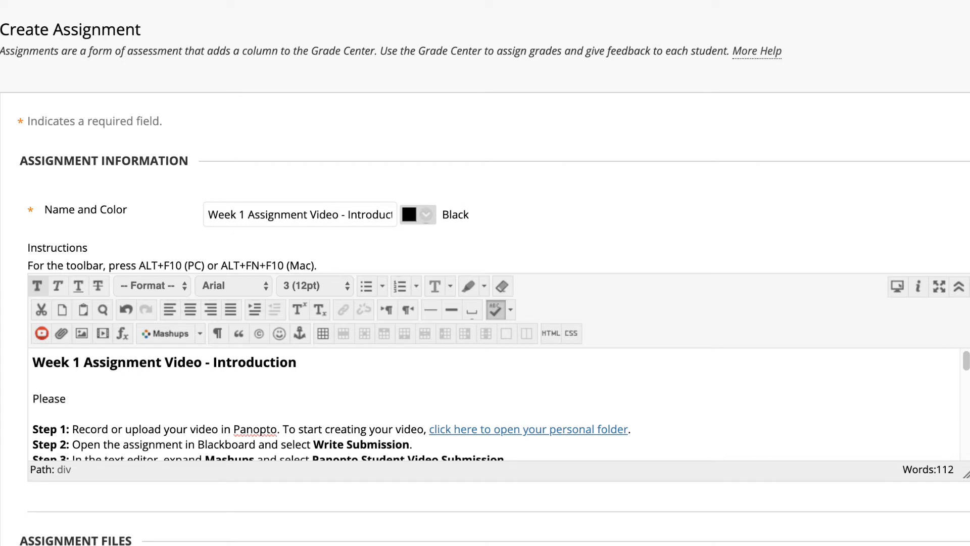
pyautogui.write('recording and')
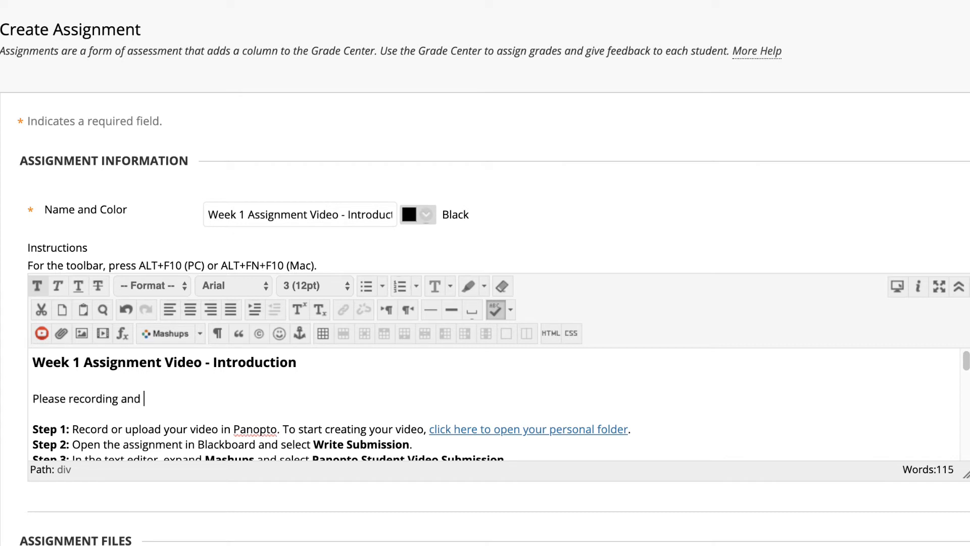
pyautogui.write('submit a')
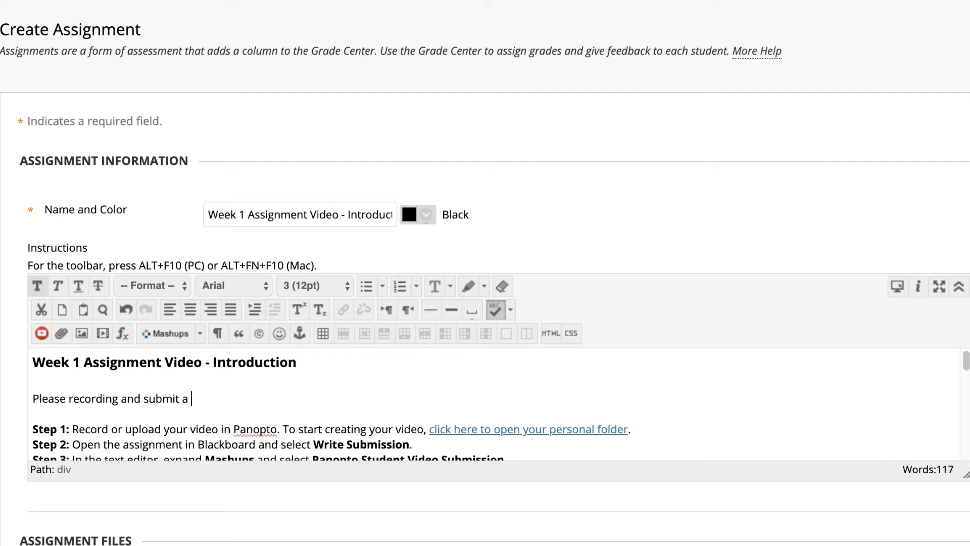
pyautogui.write('1-2 mi')
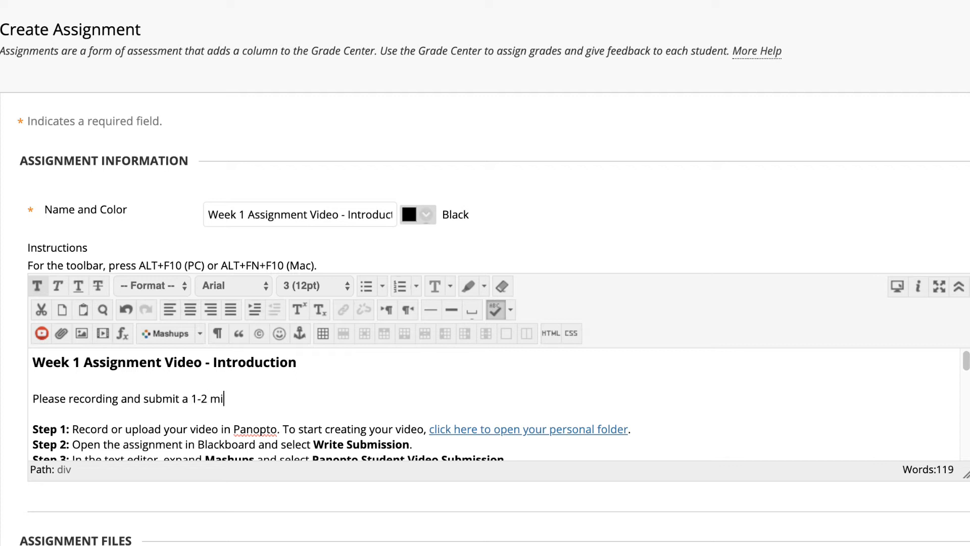
pyautogui.write('nute i')
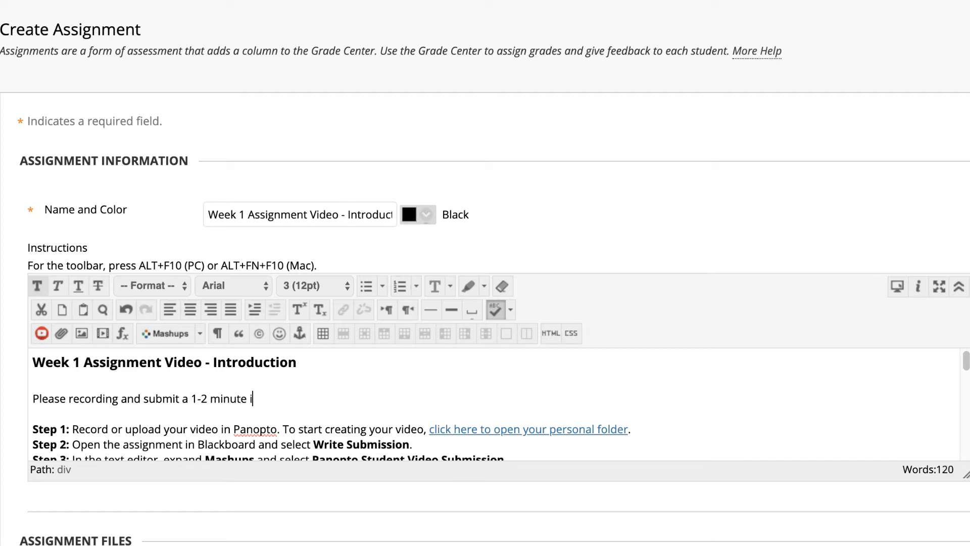
pyautogui.write('ntro')
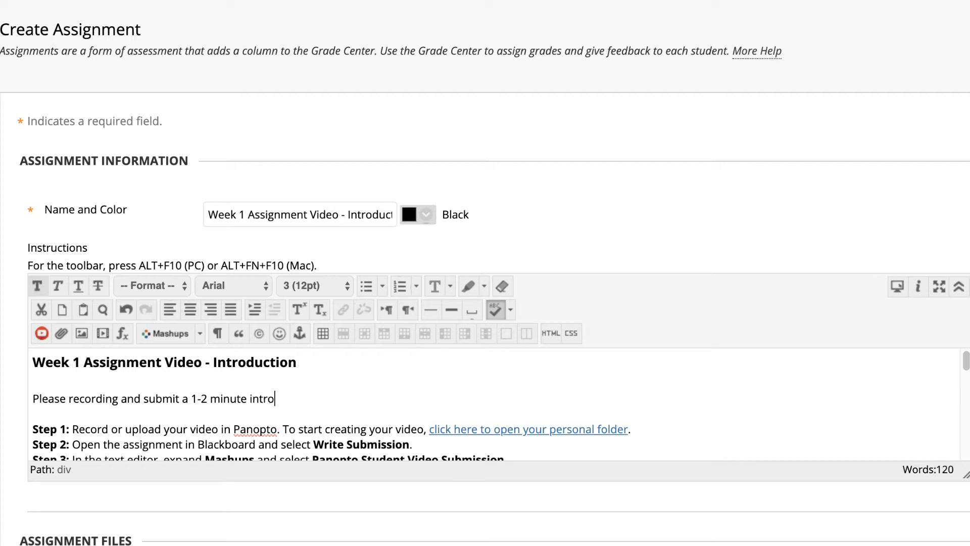
pyautogui.write('ducti')
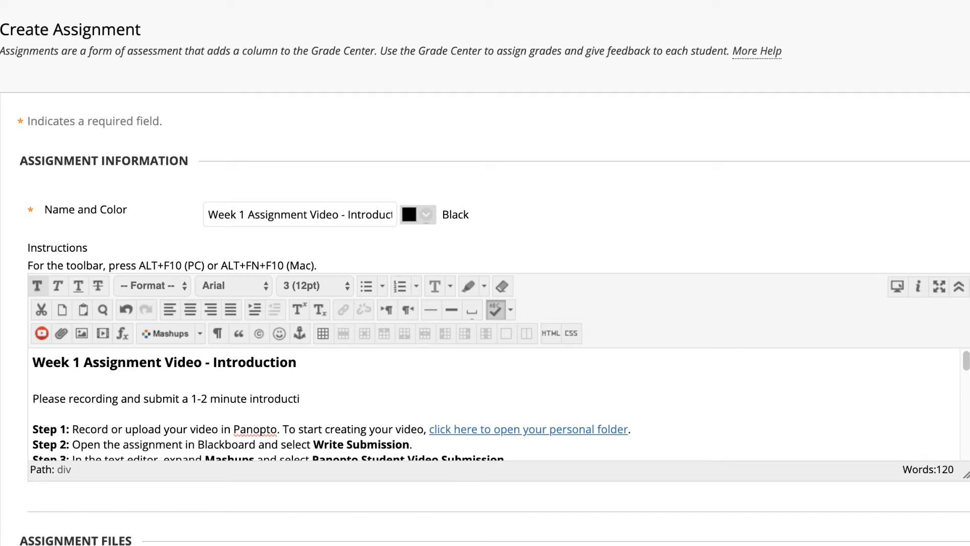
pyautogui.write('on video')
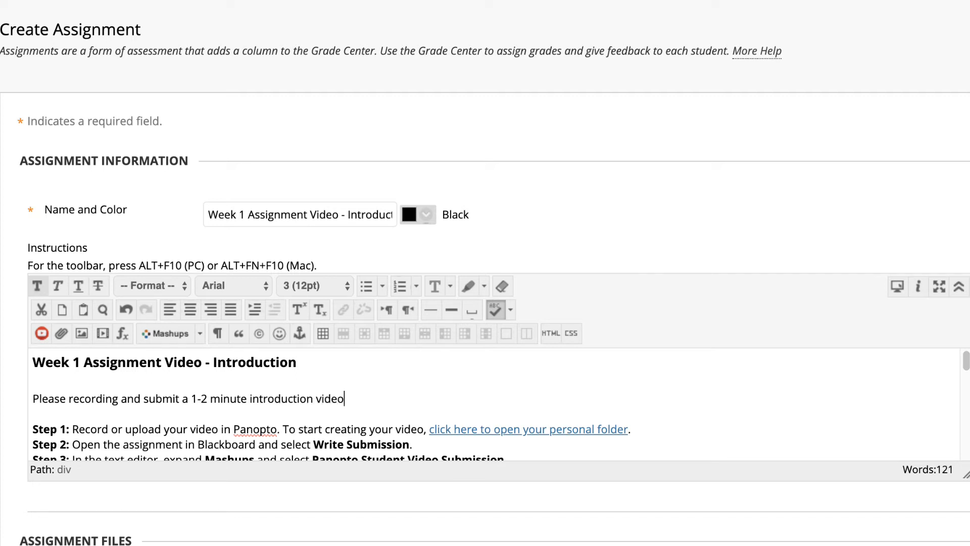
pyautogui.write('of yours')
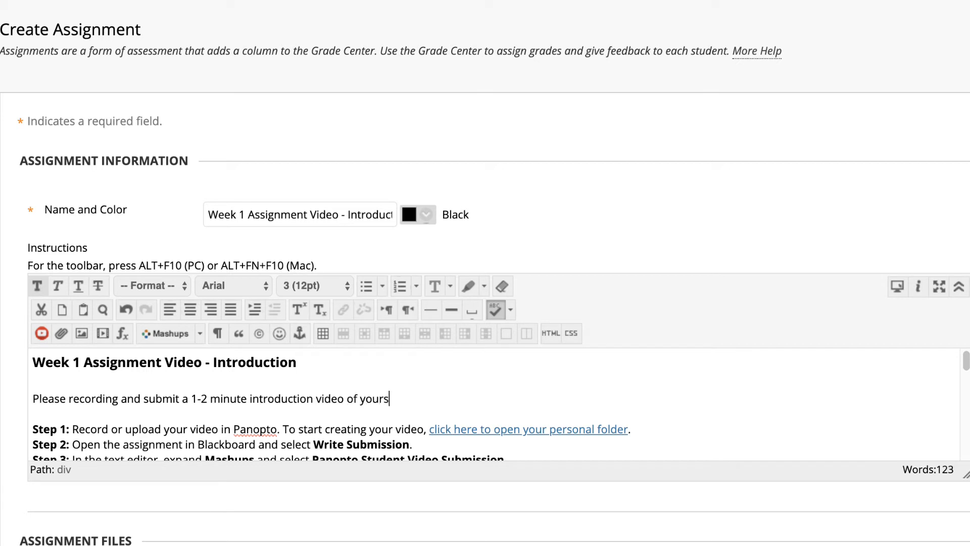
pyautogui.write('elf.')
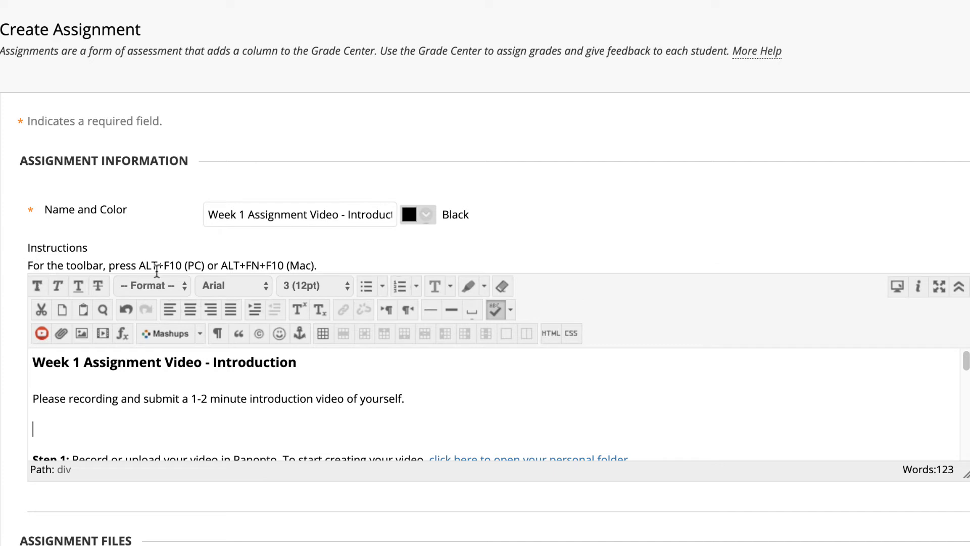
# Add a Sub Heading line reading 'Submission Instructions:' above the six steps.
pyautogui.click(151, 285)
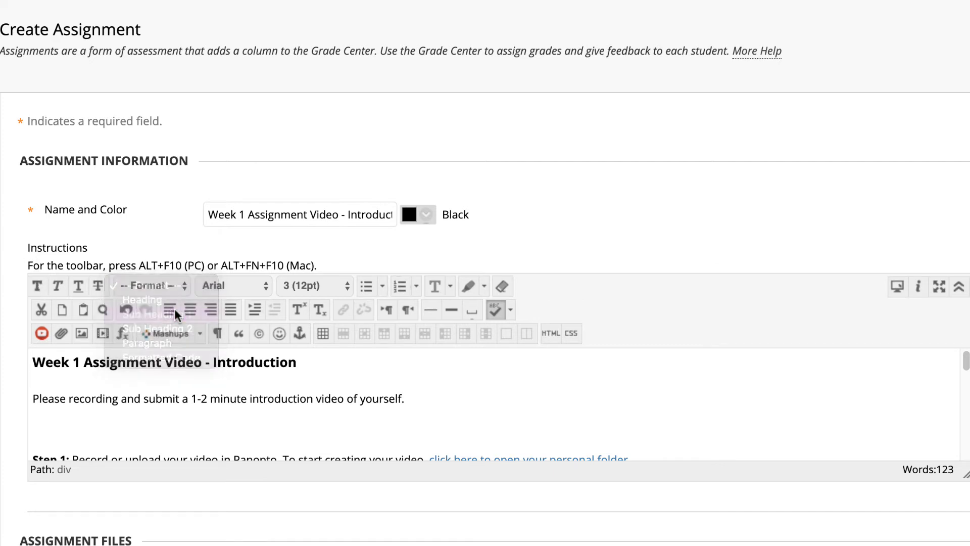
pyautogui.click(143, 315)
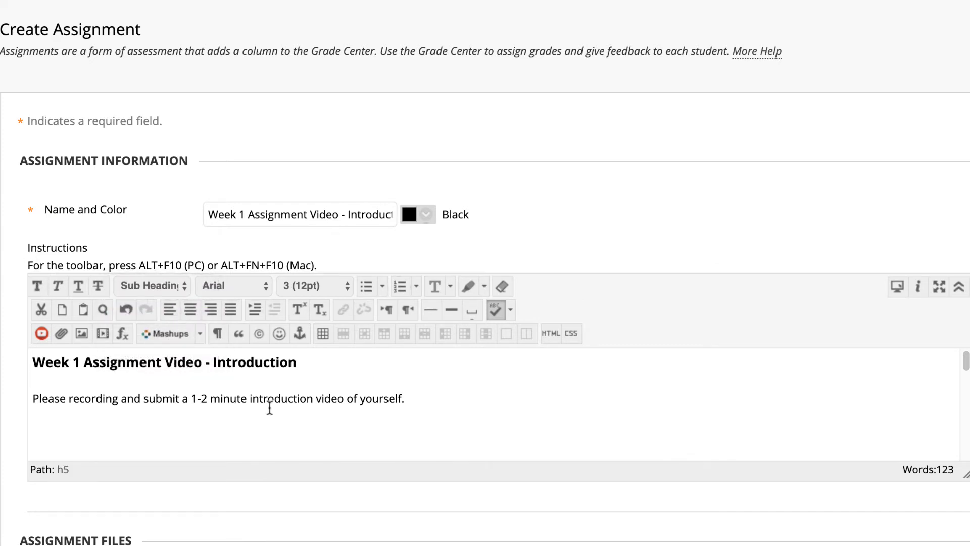
pyautogui.scroll(-3)
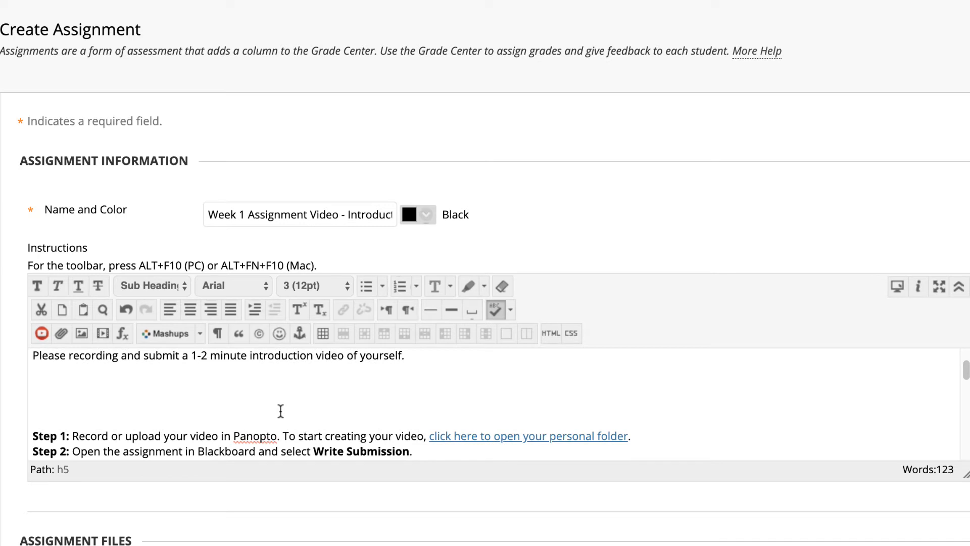
pyautogui.write('S')
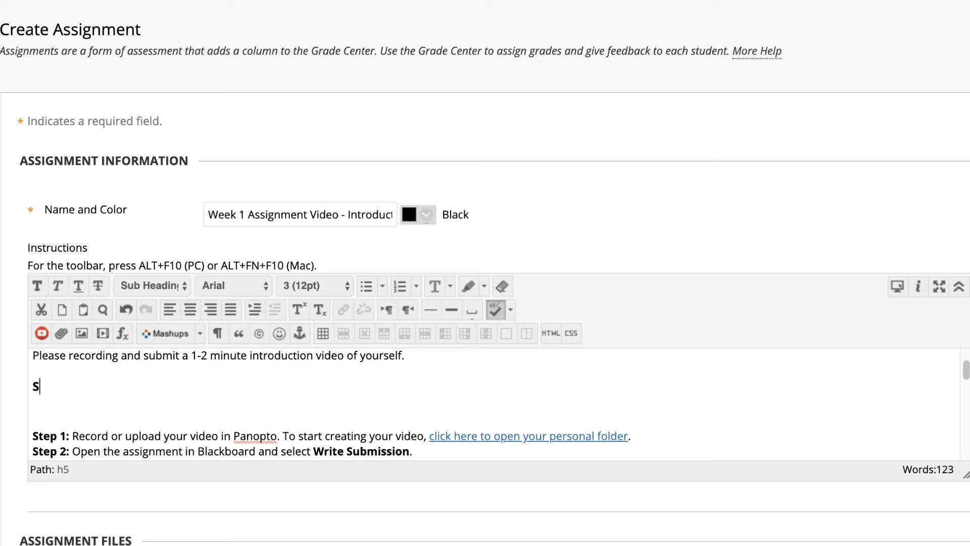
pyautogui.write('ubm')
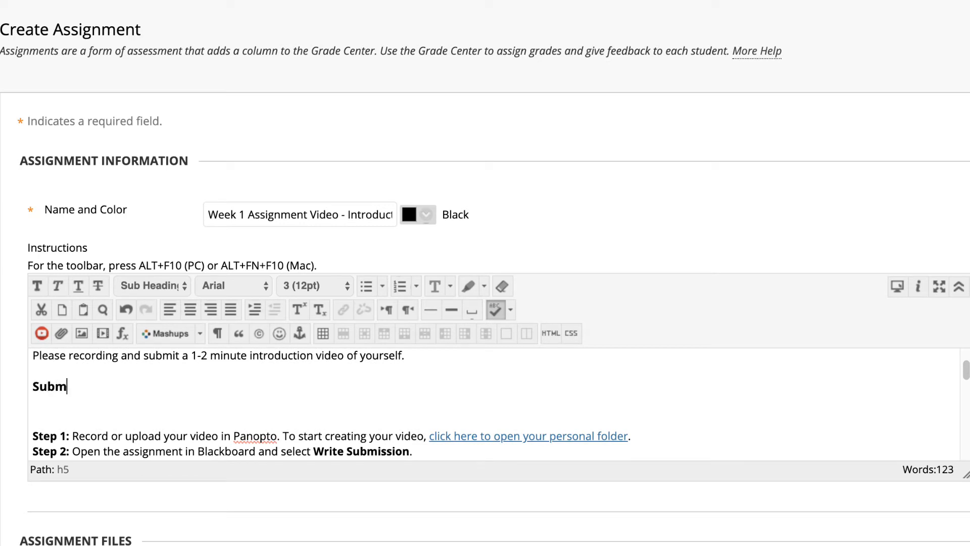
pyautogui.write('ission Inst')
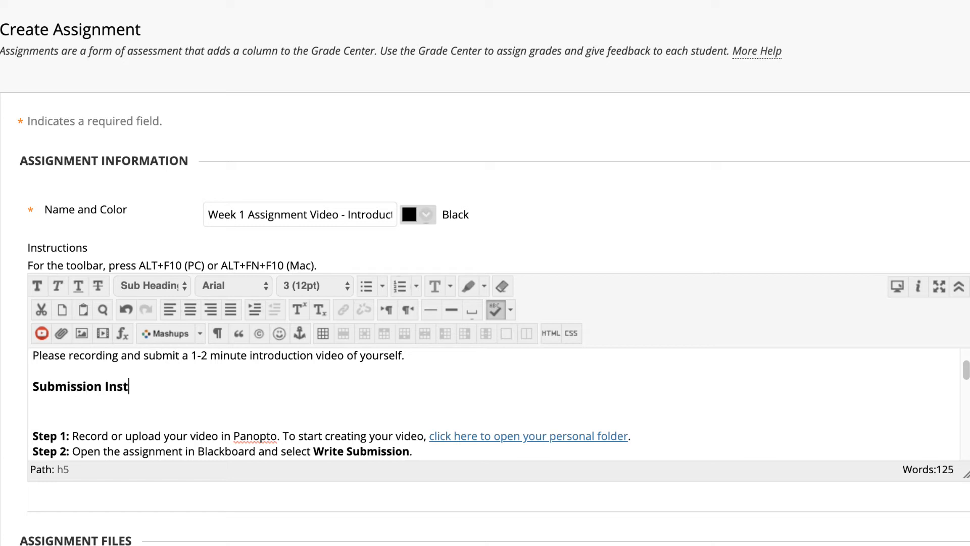
pyautogui.write('ructions:')
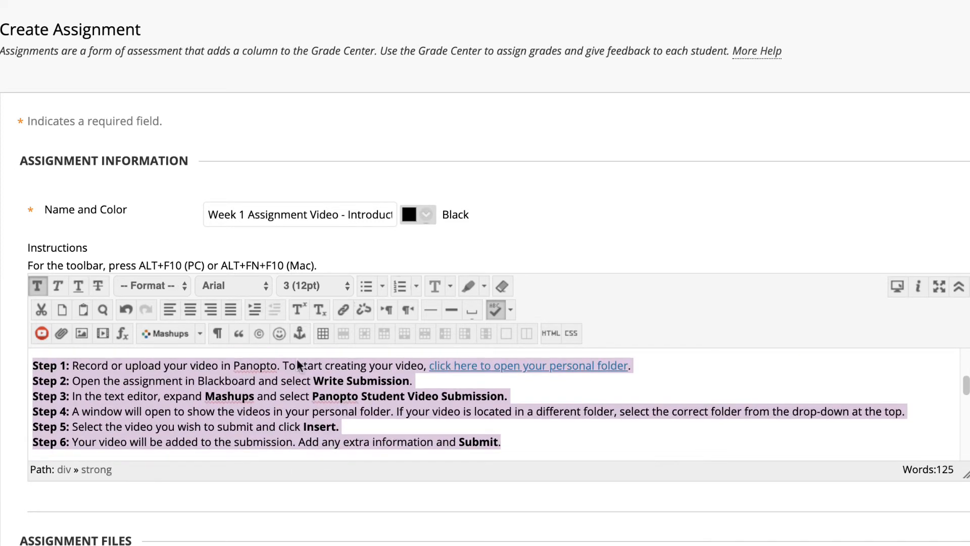
# Format the selected six steps as Paragraph so each sits on its own spaced line.
pyautogui.click(151, 285)
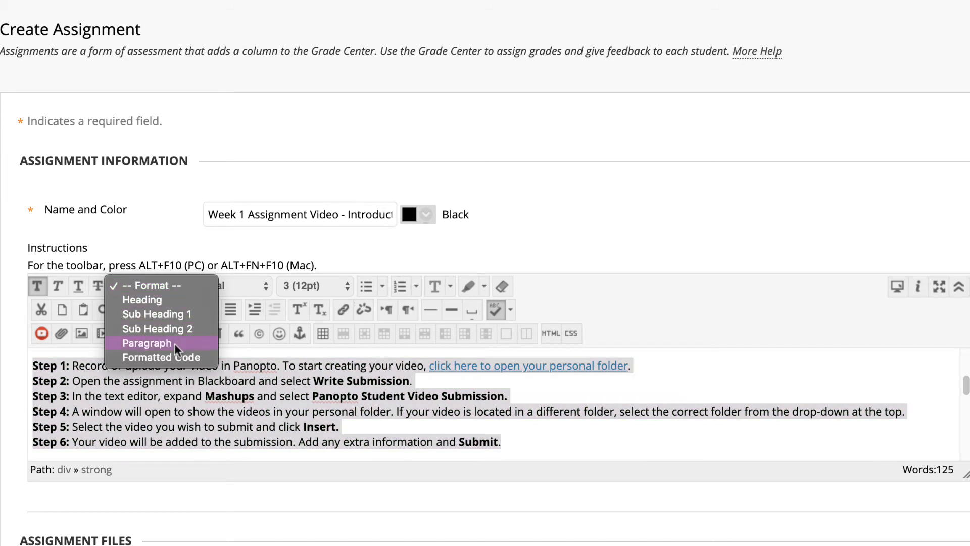
pyautogui.click(146, 343)
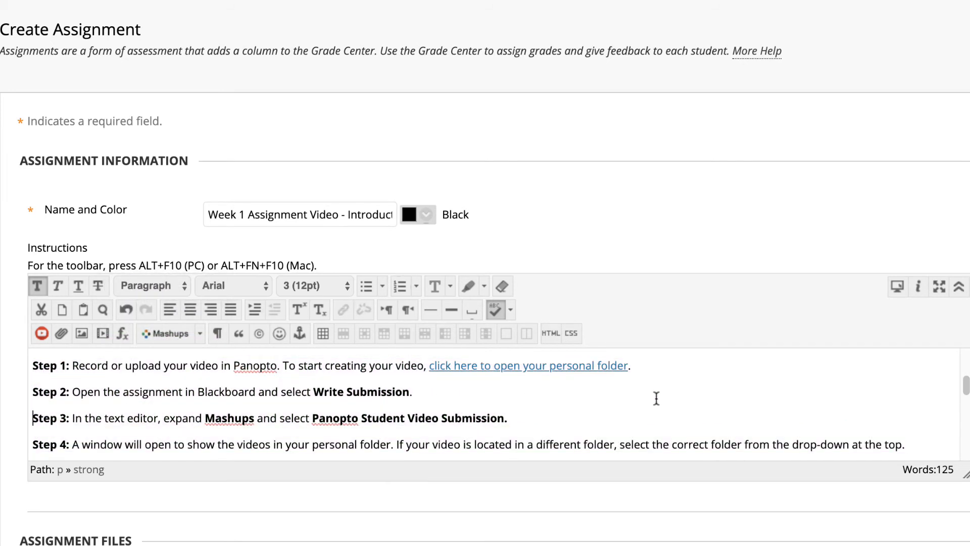
pyautogui.scroll(-3)
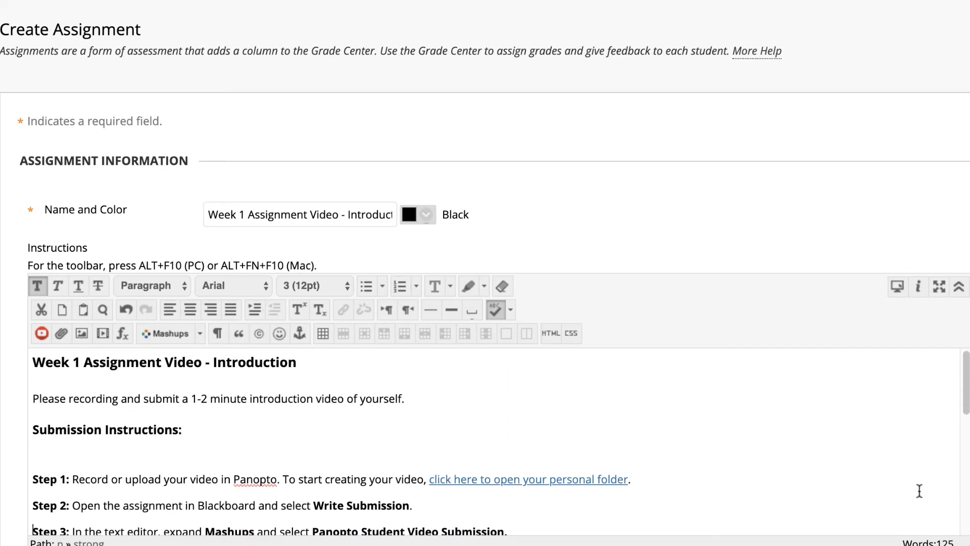
pyautogui.scroll(-3)
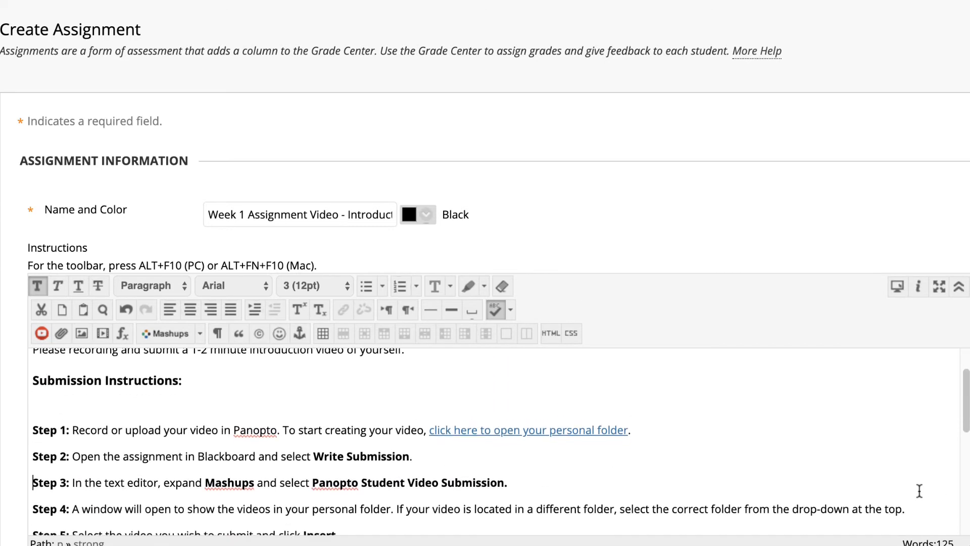
pyautogui.scroll(-3)
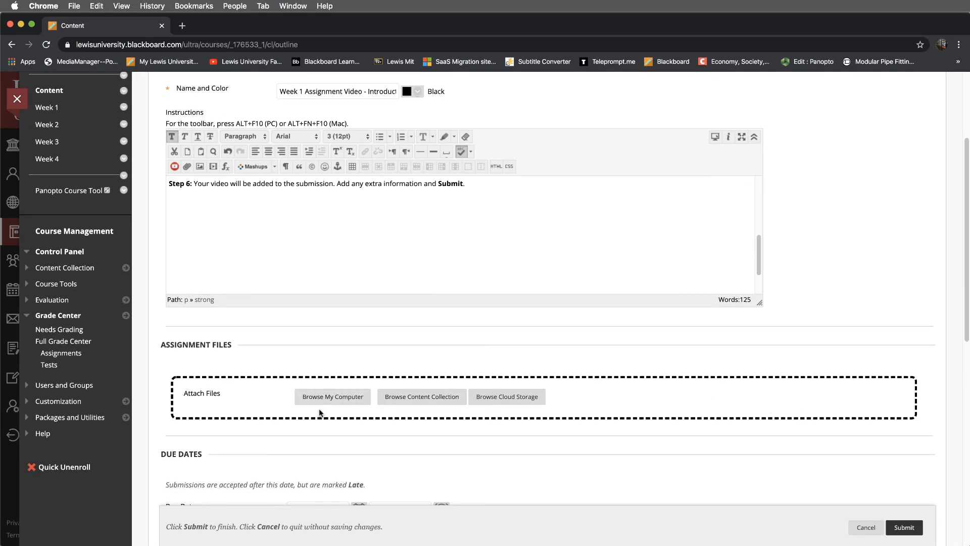
pyautogui.moveTo(332, 396)
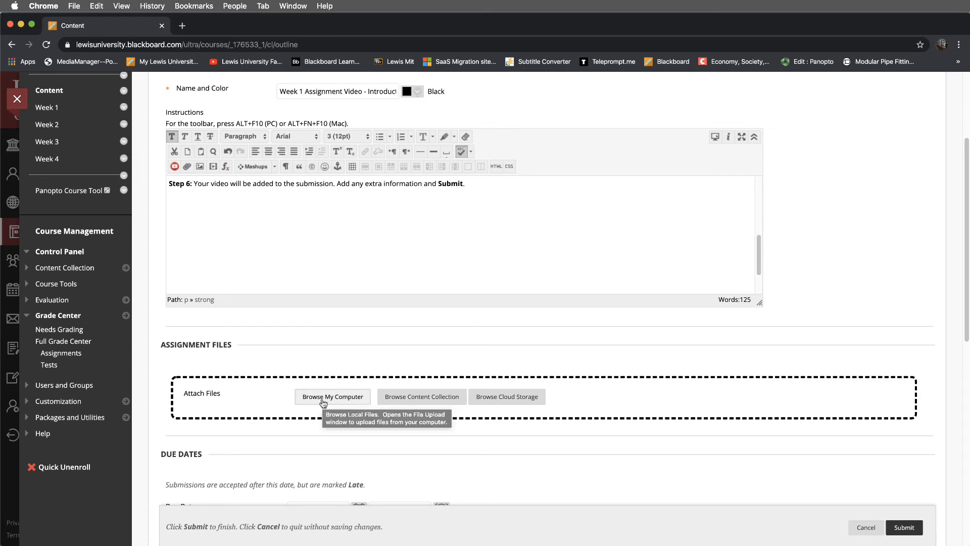
pyautogui.moveTo(323, 403)
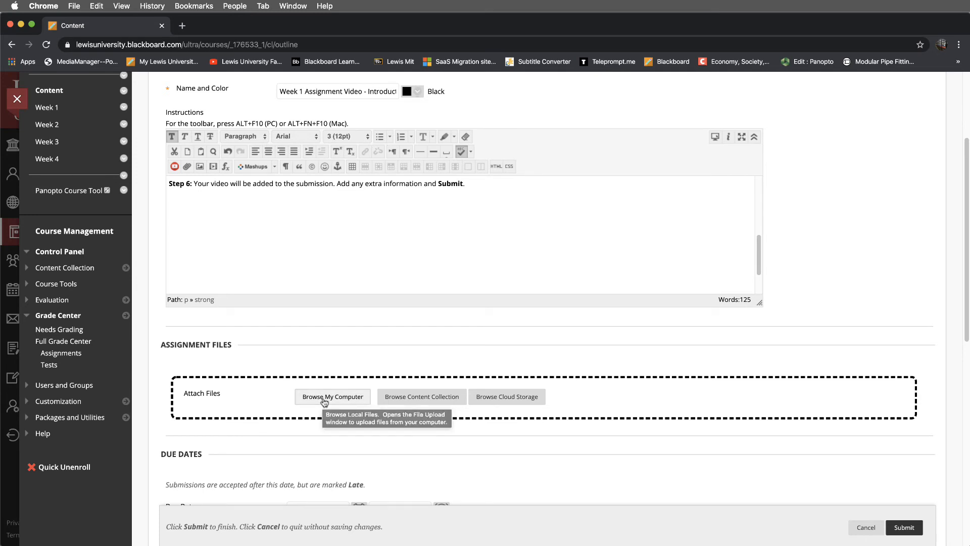
pyautogui.scroll(-3)
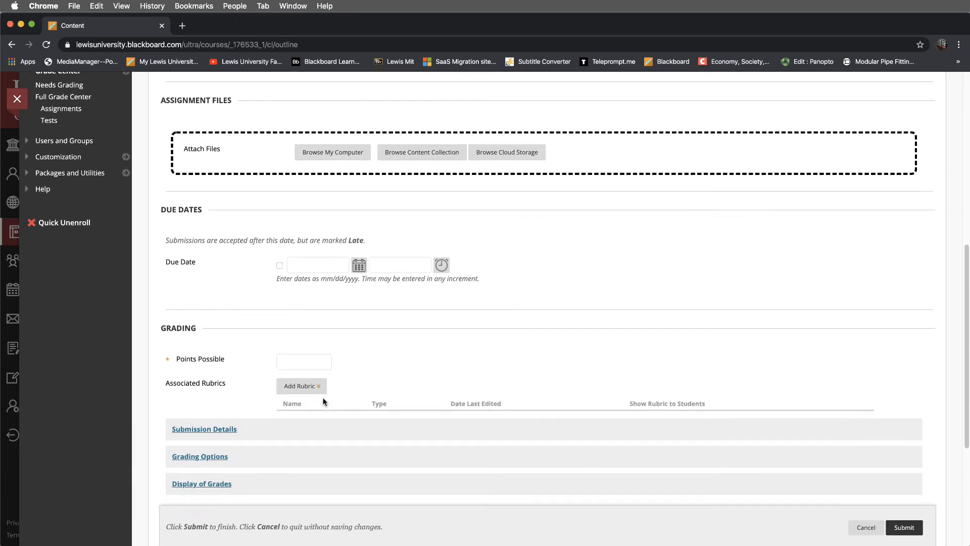
pyautogui.click(301, 386)
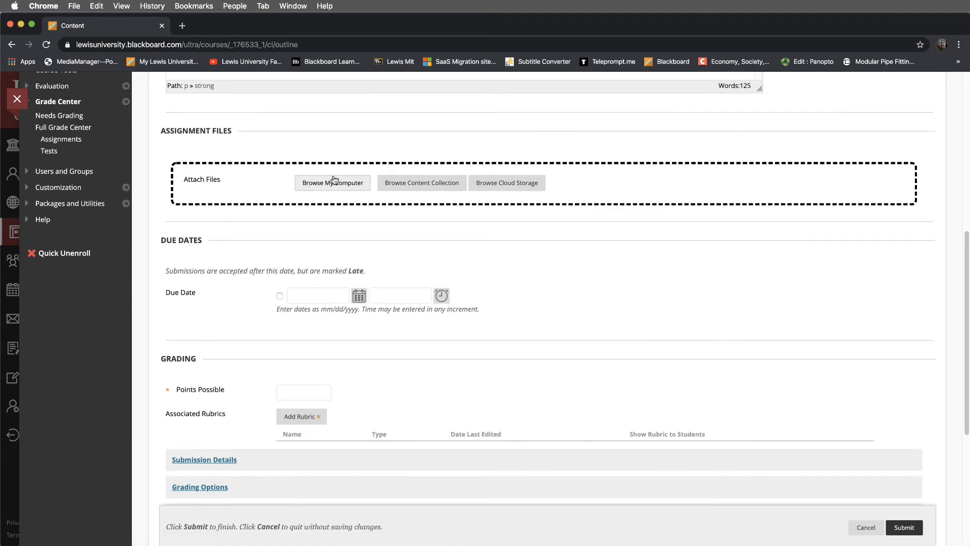
pyautogui.moveTo(332, 182)
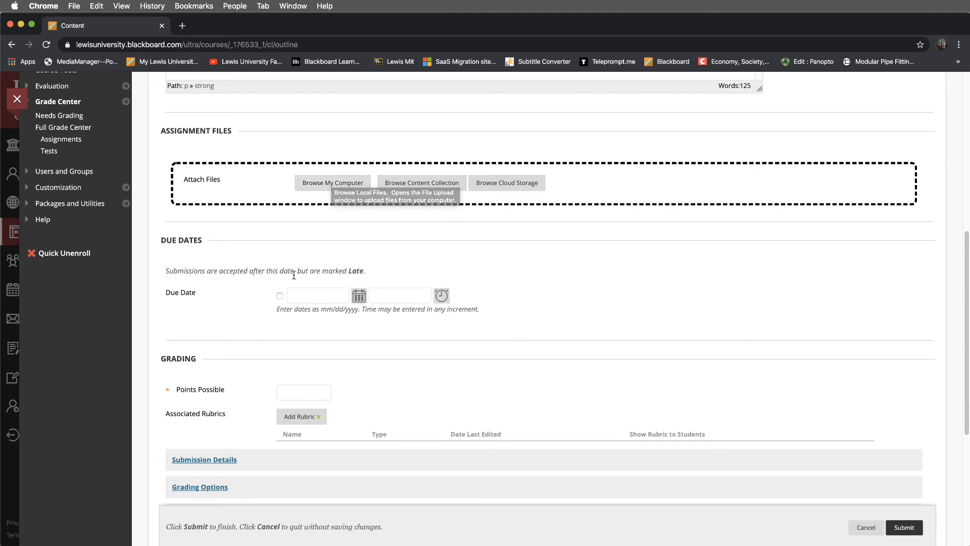
pyautogui.moveTo(278, 298)
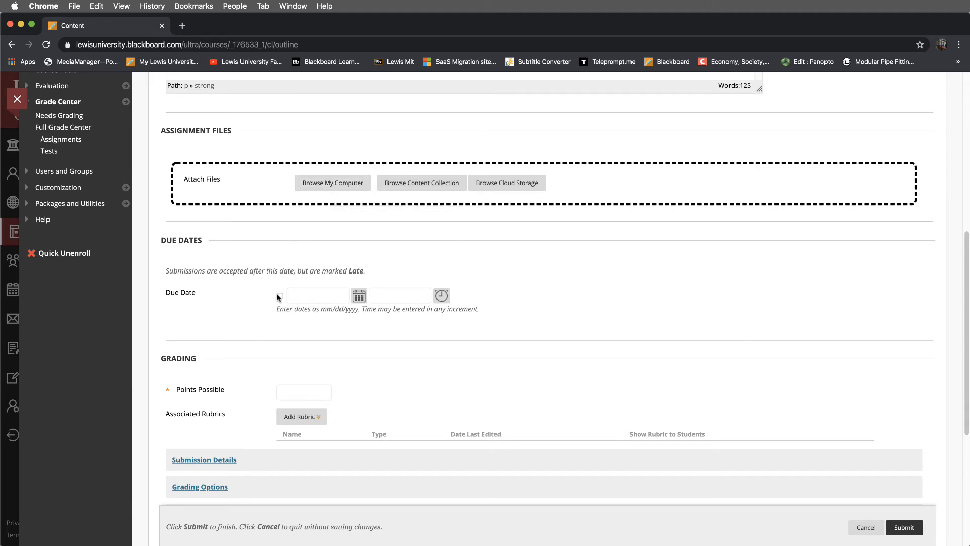
pyautogui.click(304, 391)
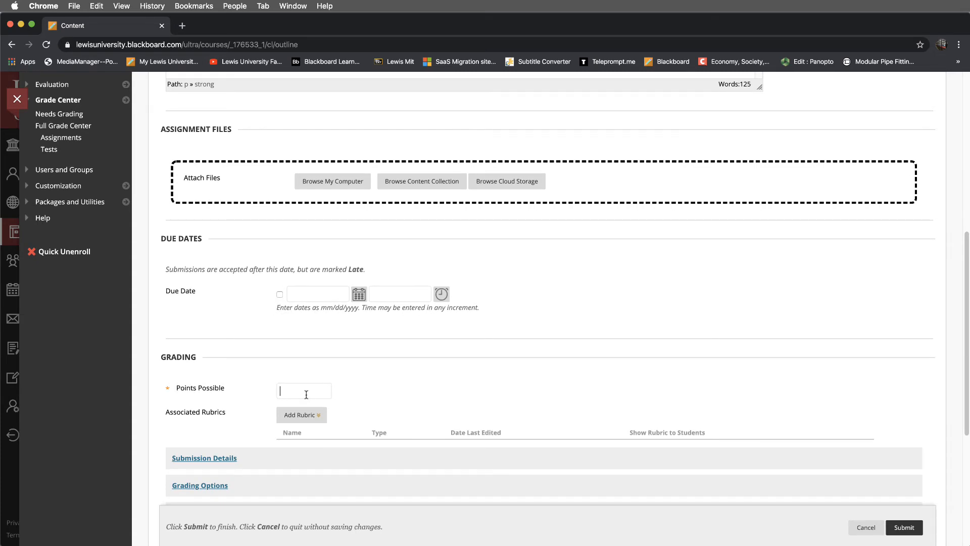
# Set Points Possible to 5 and submit the assignment to the Week 1 page.
pyautogui.write('5')
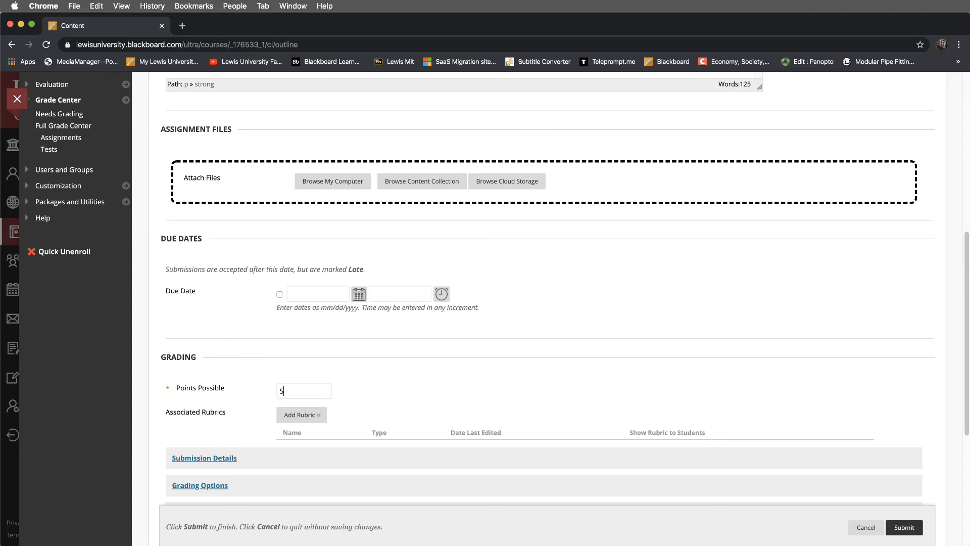
pyautogui.scroll(-3)
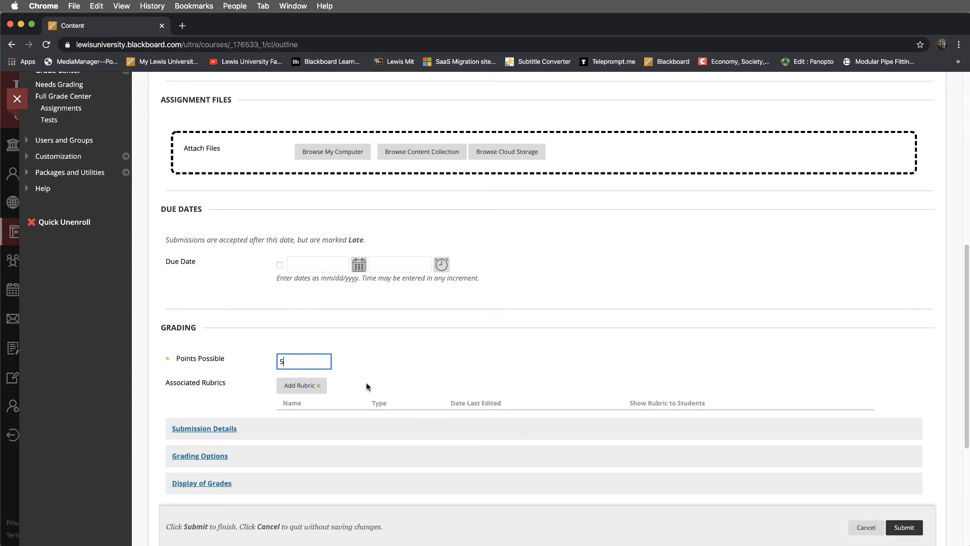
pyautogui.scroll(-3)
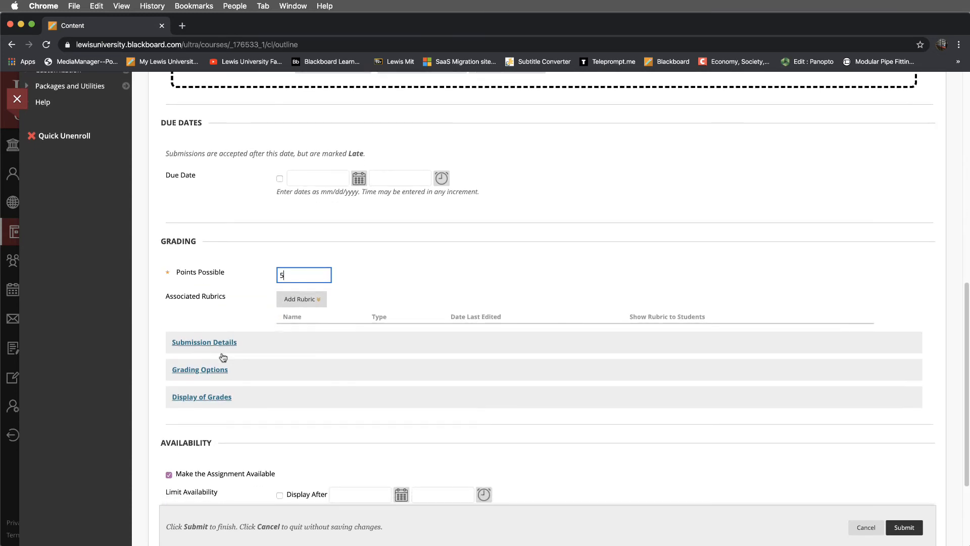
pyautogui.moveTo(215, 396)
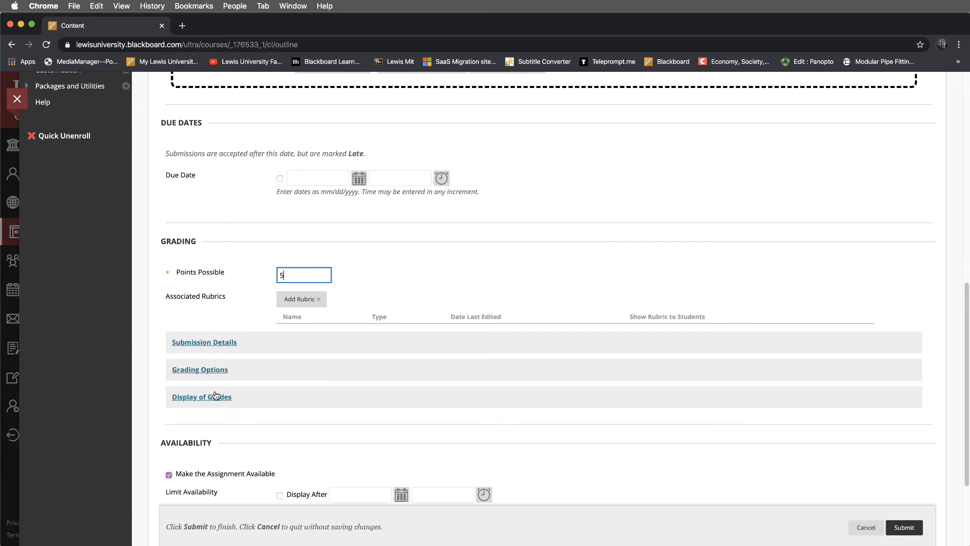
pyautogui.moveTo(306, 402)
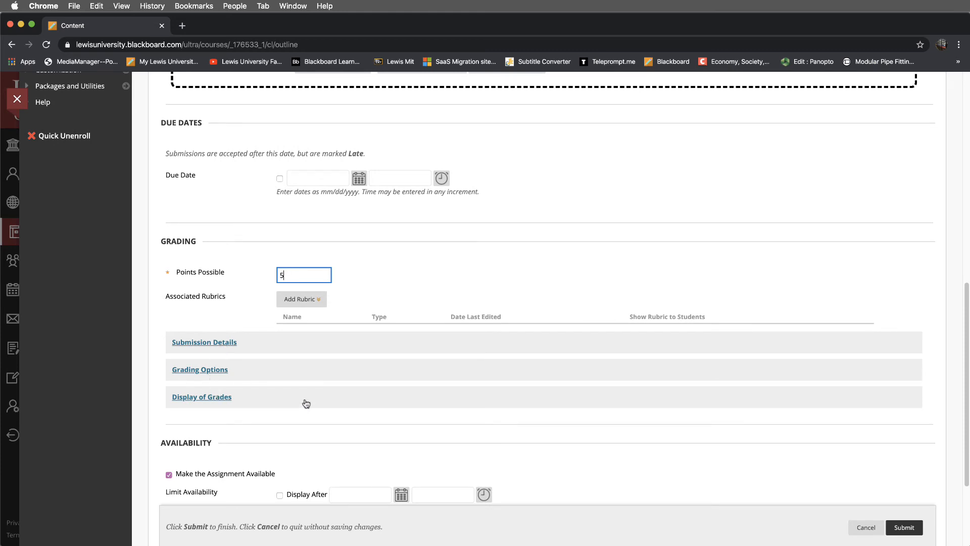
pyautogui.scroll(-3)
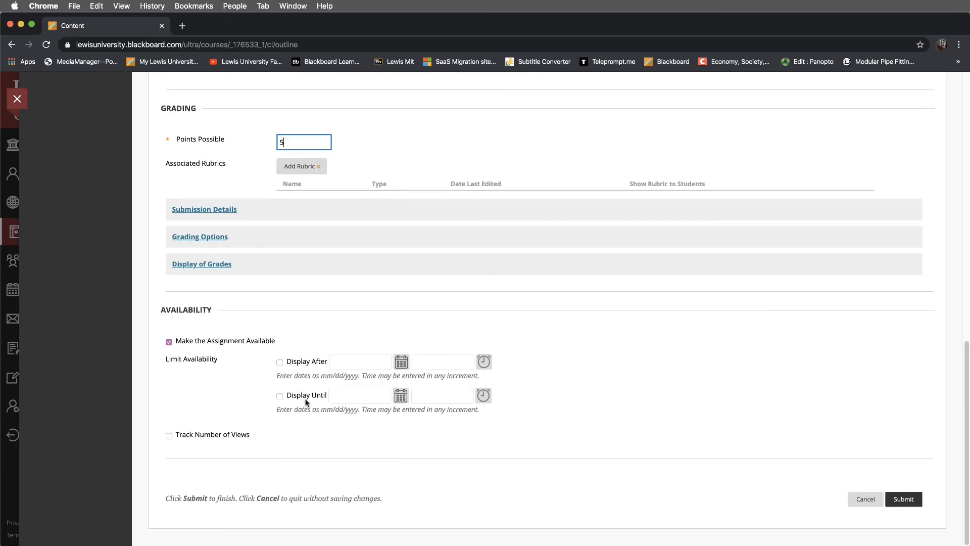
pyautogui.moveTo(832, 434)
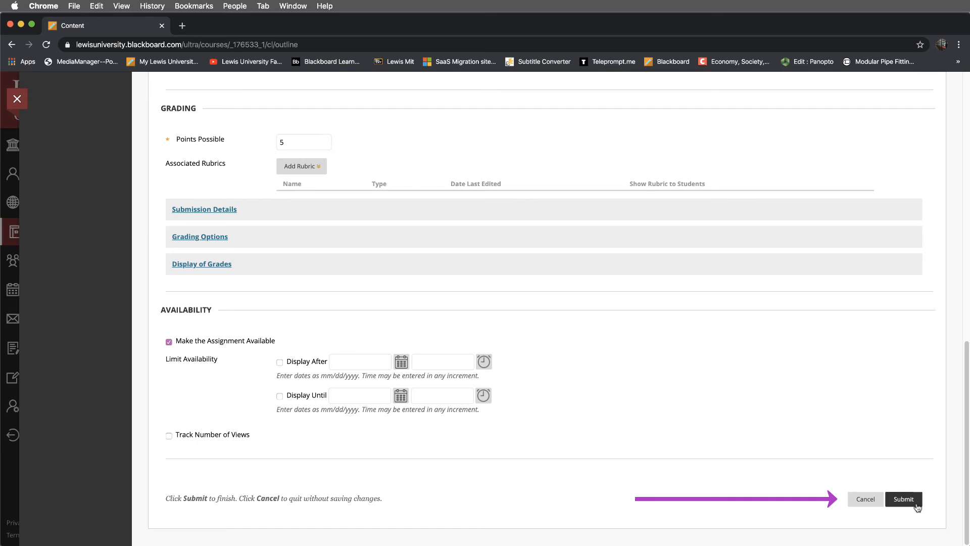
pyautogui.click(903, 499)
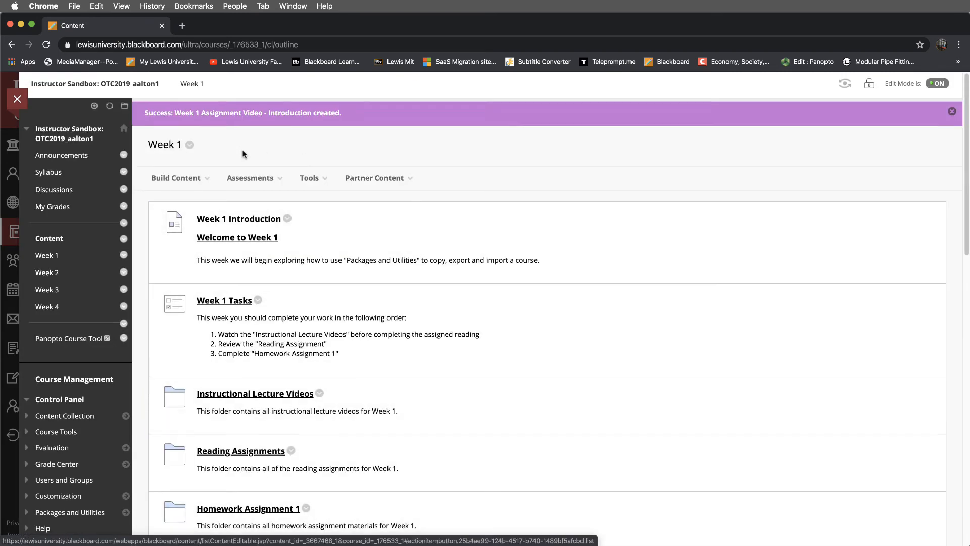
# Scroll down Week 1 until the Assignment Video - Introduction item with its six submission steps shows.
pyautogui.scroll(-3)
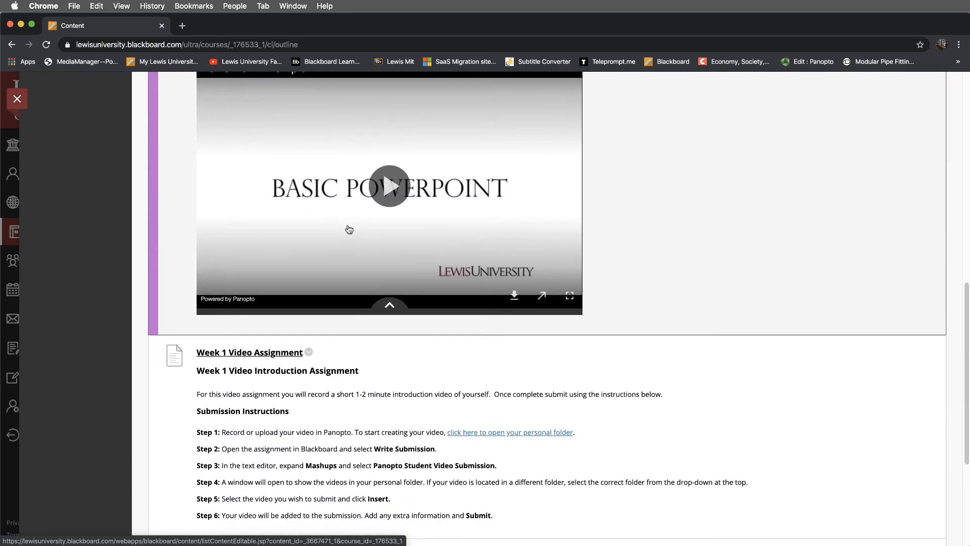
pyautogui.scroll(-3)
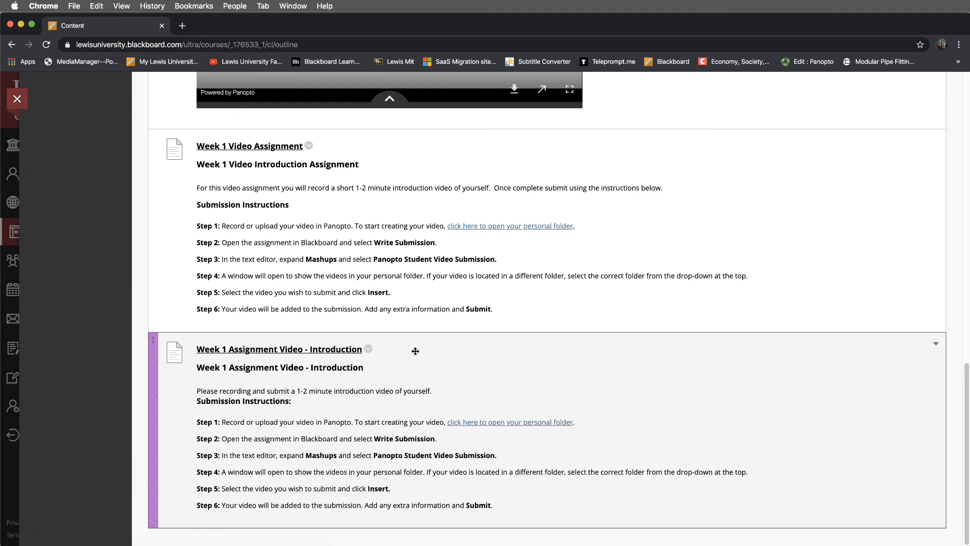
pyautogui.moveTo(238, 402)
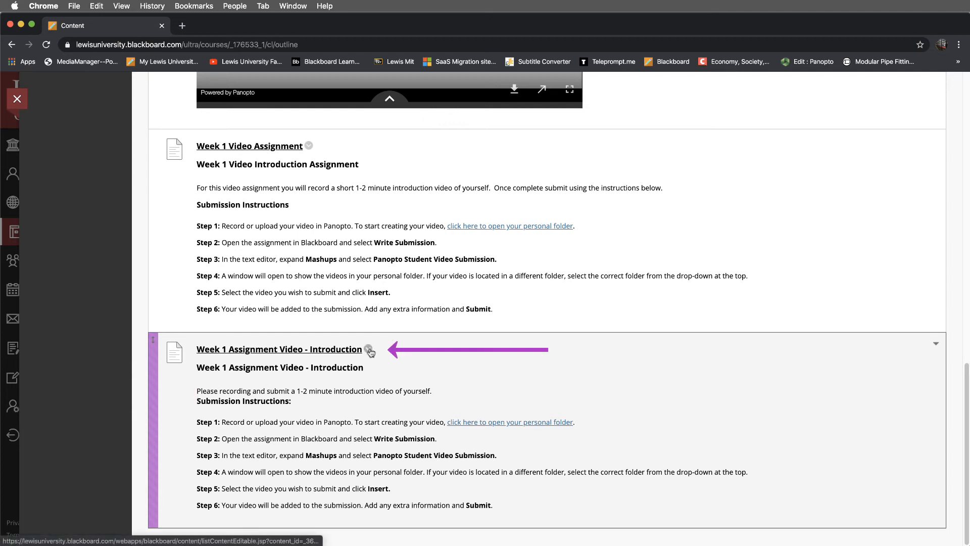
# Begin editing the Week 1 Assignment Video - Introduction item from its options menu.
pyautogui.click(369, 351)
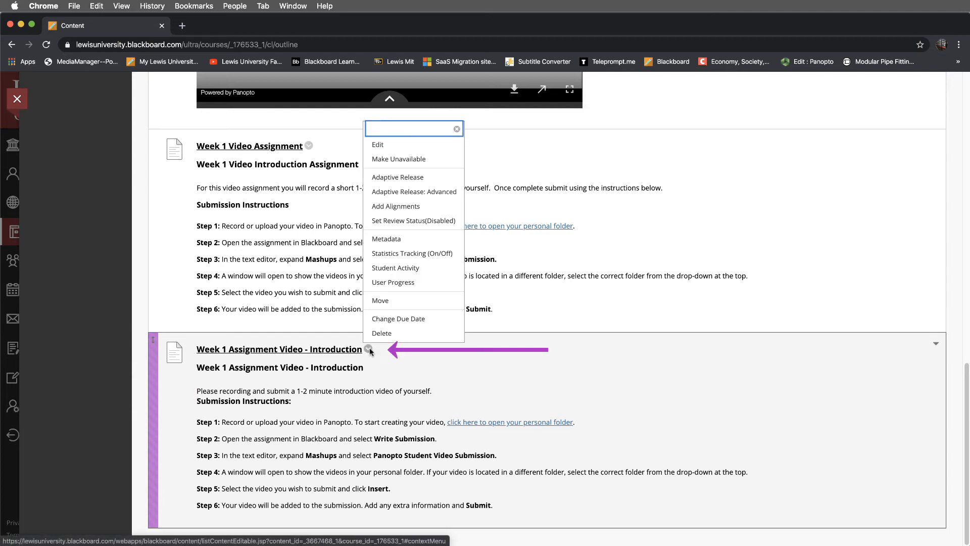
pyautogui.click(377, 144)
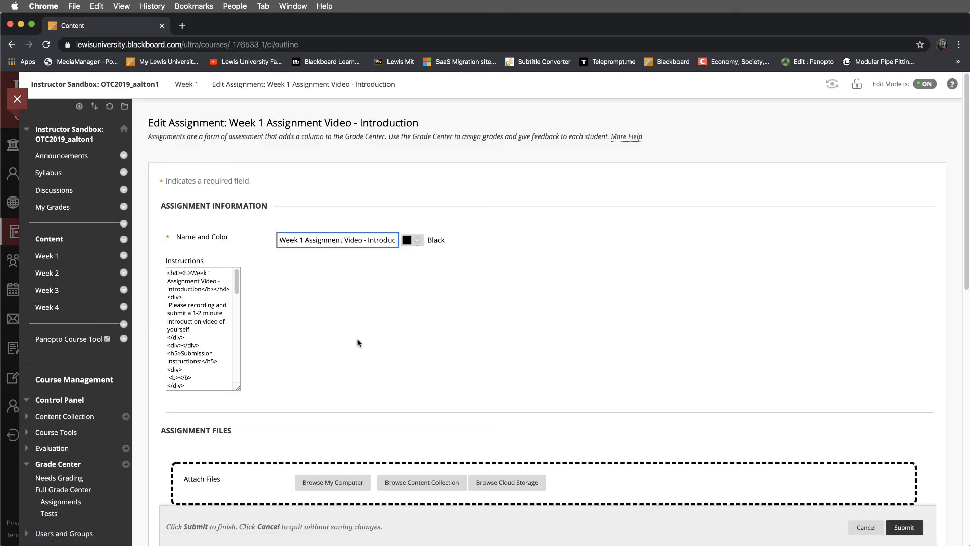
pyautogui.scroll(-3)
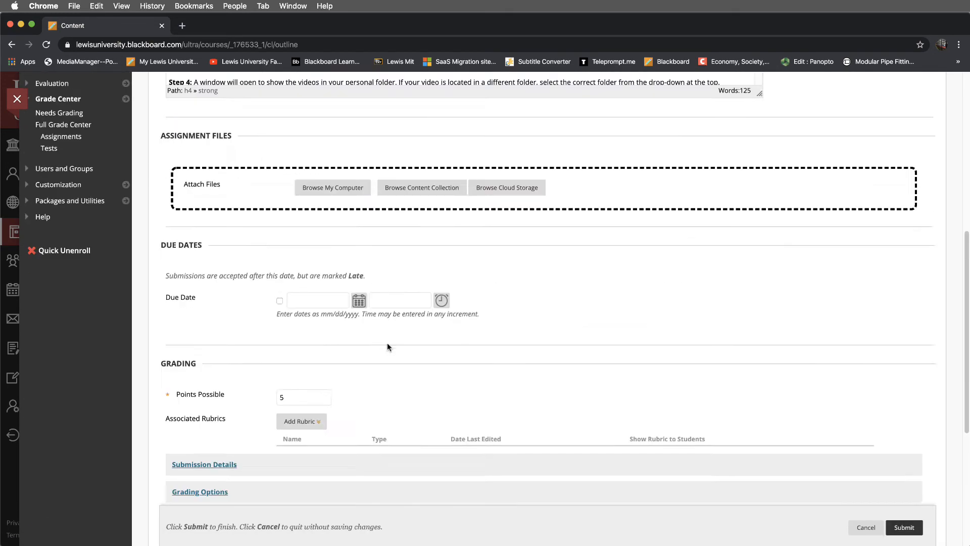
pyautogui.scroll(3)
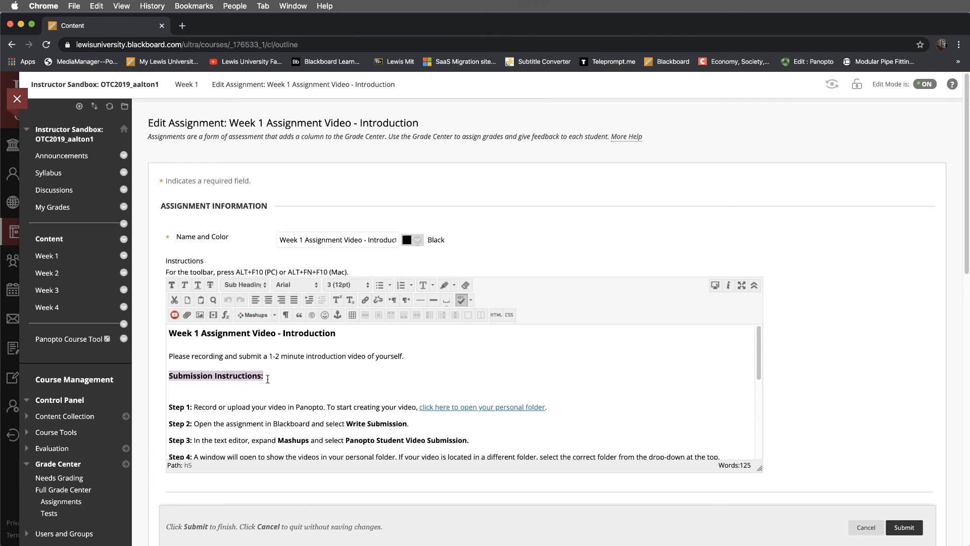
# Add plain-paragraph blank lines around the Submission Instructions heading and submit the edit.
pyautogui.click(243, 285)
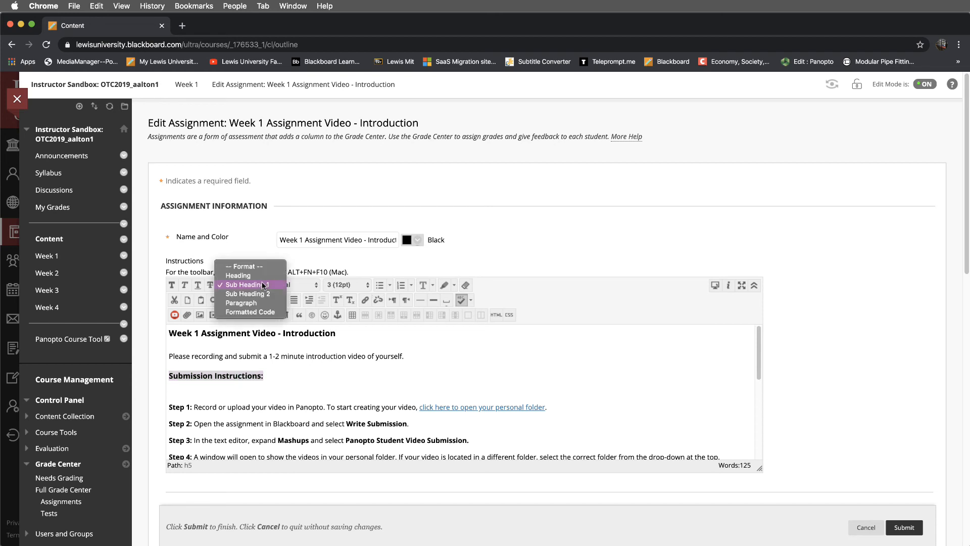
pyautogui.click(243, 284)
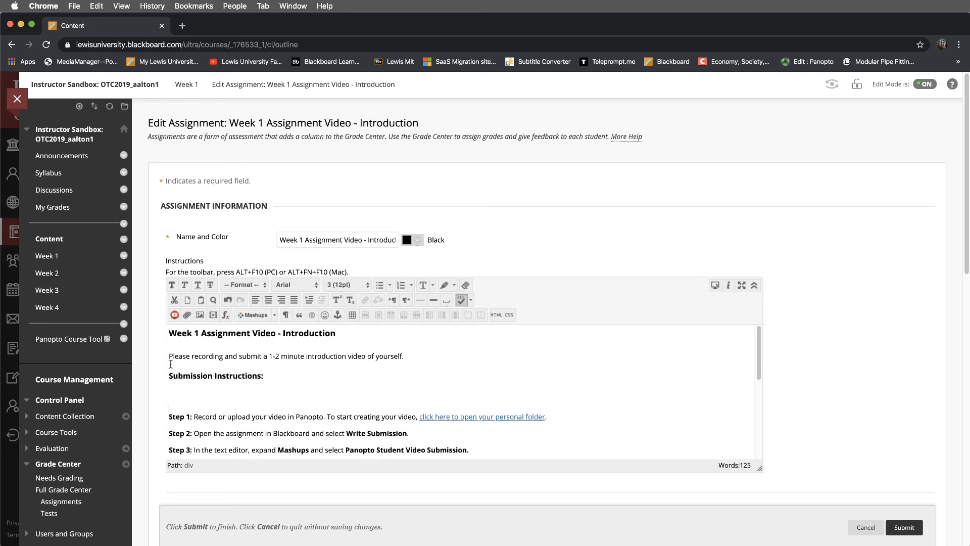
pyautogui.click(244, 284)
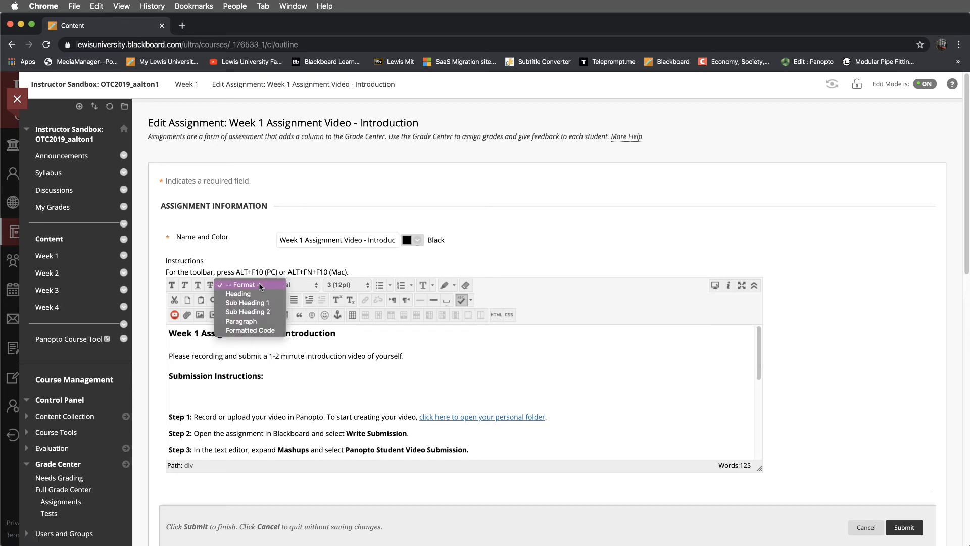
pyautogui.click(241, 320)
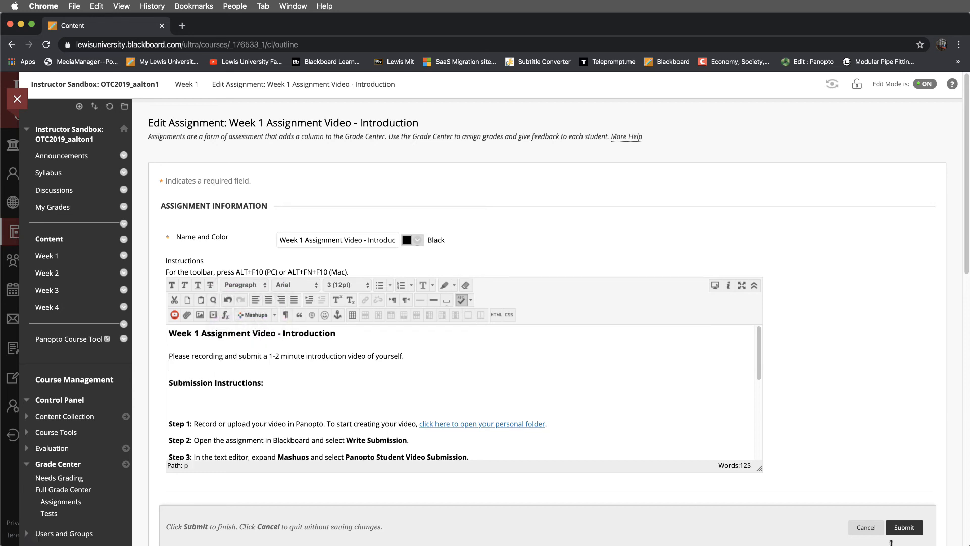
pyautogui.click(902, 527)
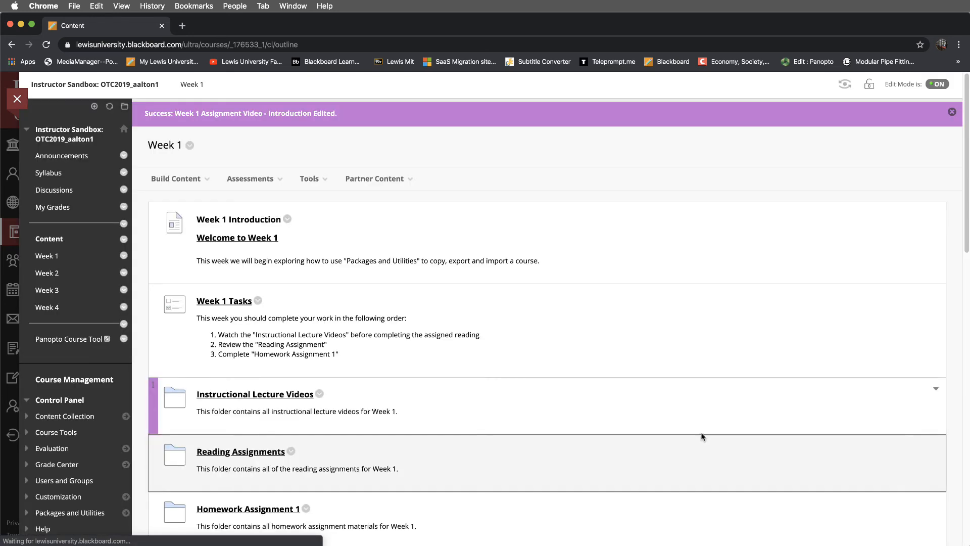
pyautogui.scroll(-3)
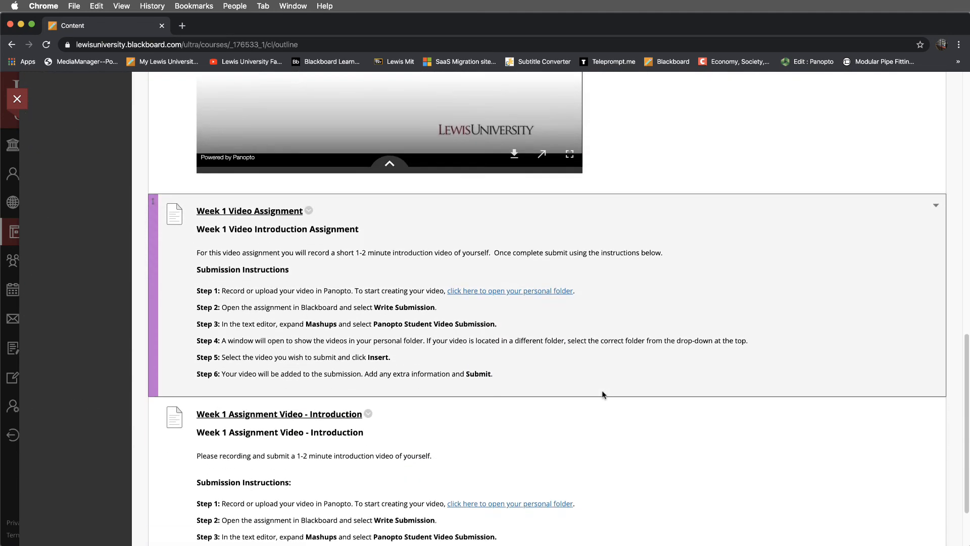
pyautogui.scroll(-3)
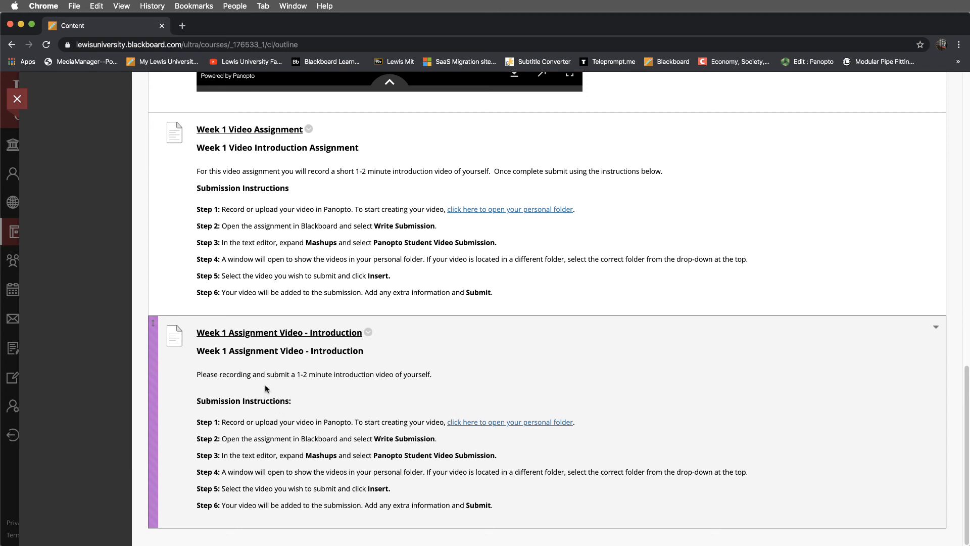
pyautogui.moveTo(285, 382)
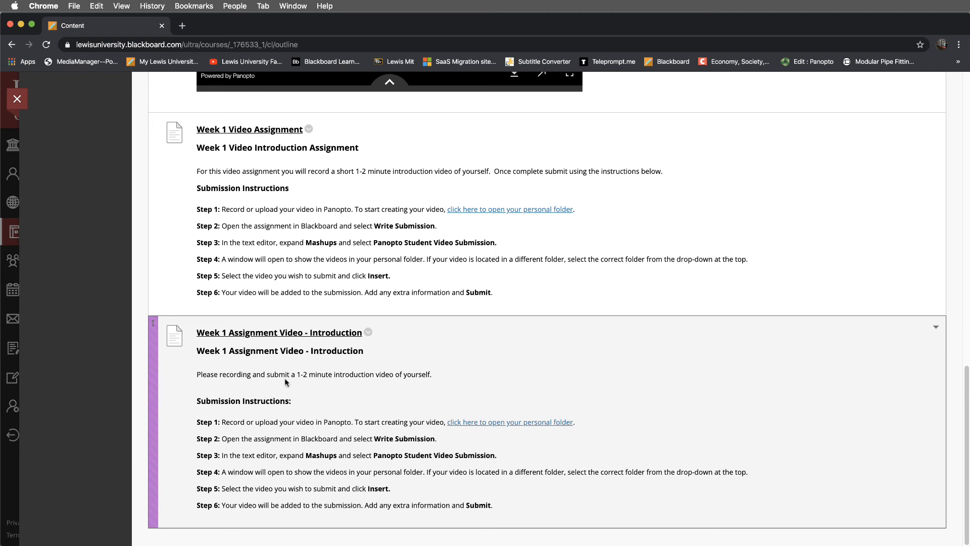
pyautogui.moveTo(224, 433)
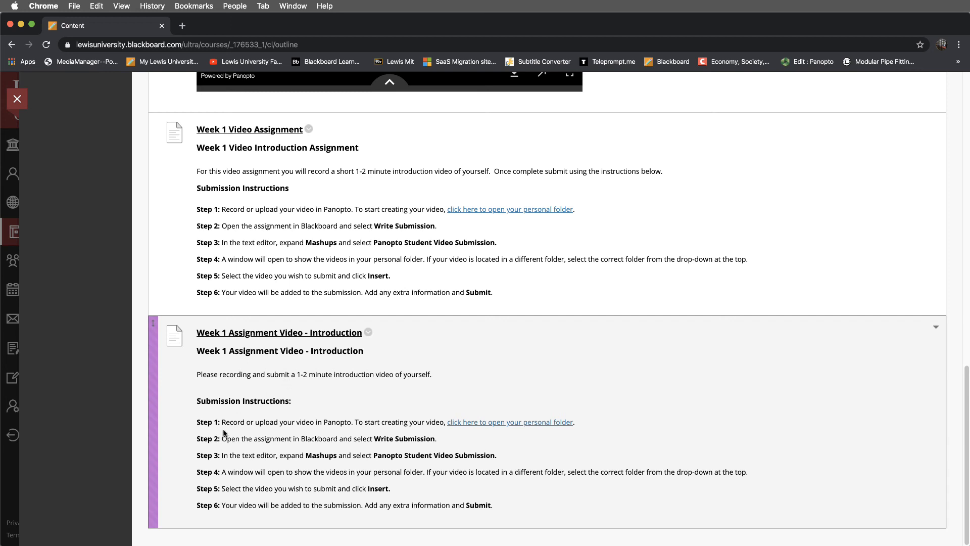
pyautogui.moveTo(267, 428)
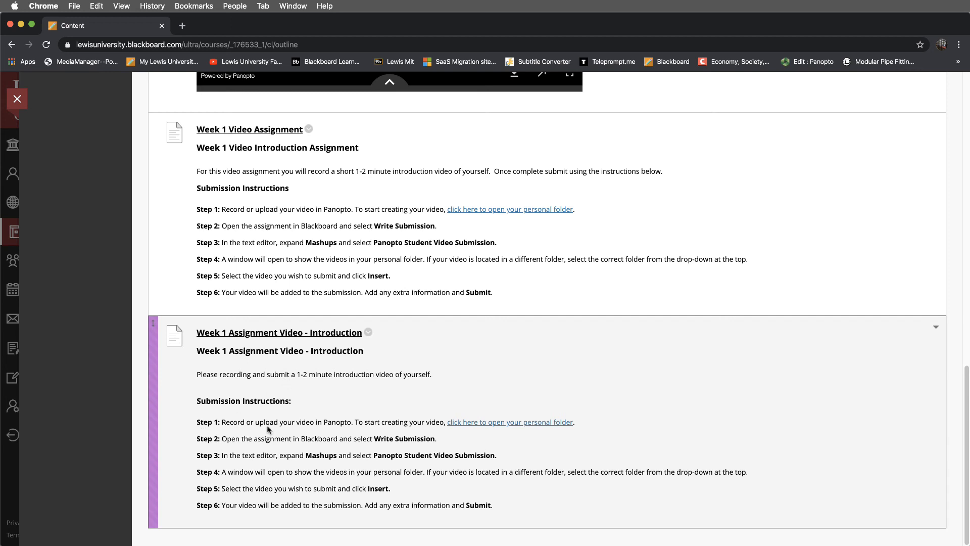
pyautogui.moveTo(451, 441)
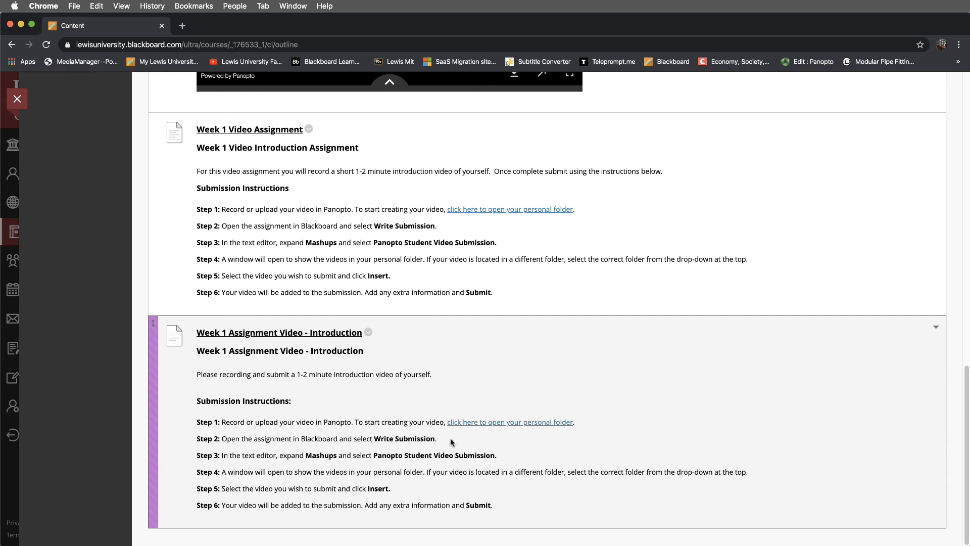
pyautogui.moveTo(509, 421)
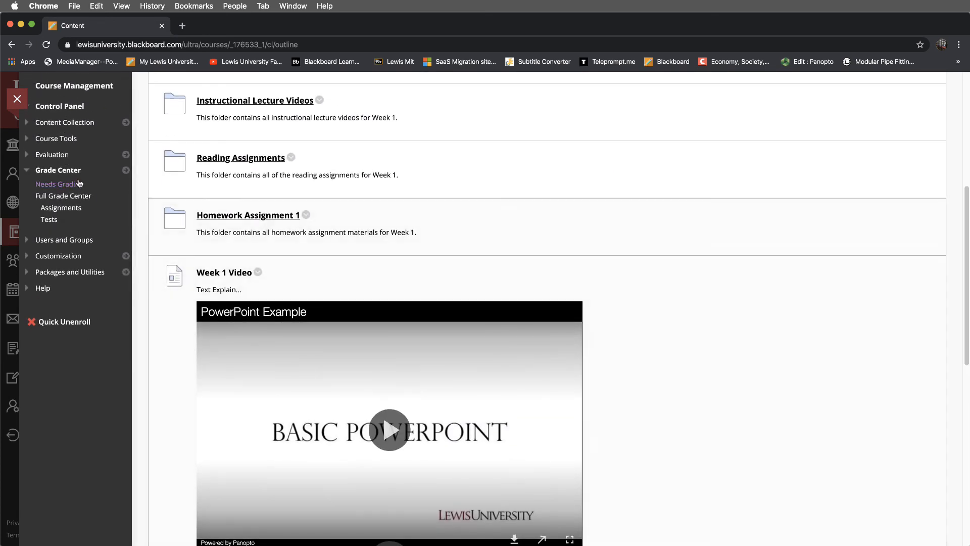
pyautogui.moveTo(59, 184)
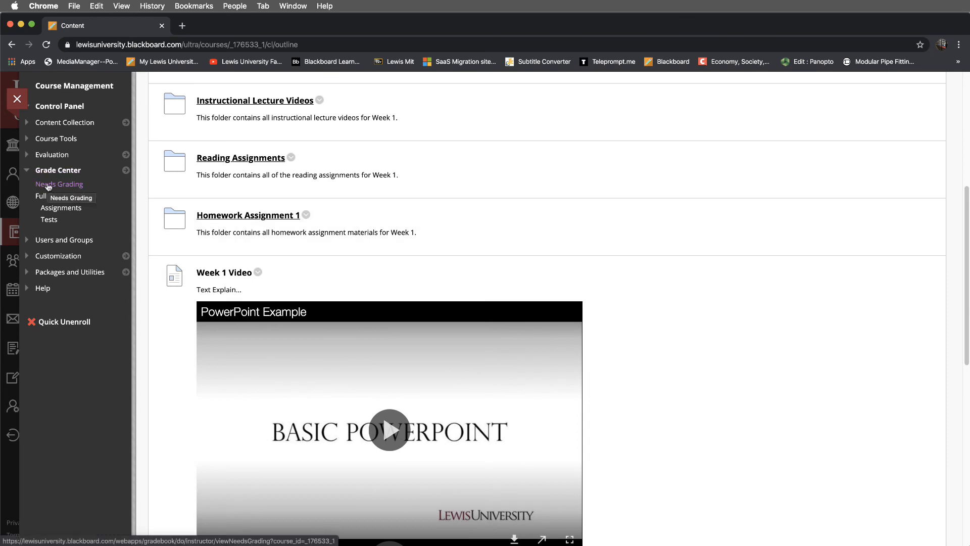
# Show the Full Grade Center listing the 5-point Week 1 Assignment Video - Introduction column.
pyautogui.click(63, 196)
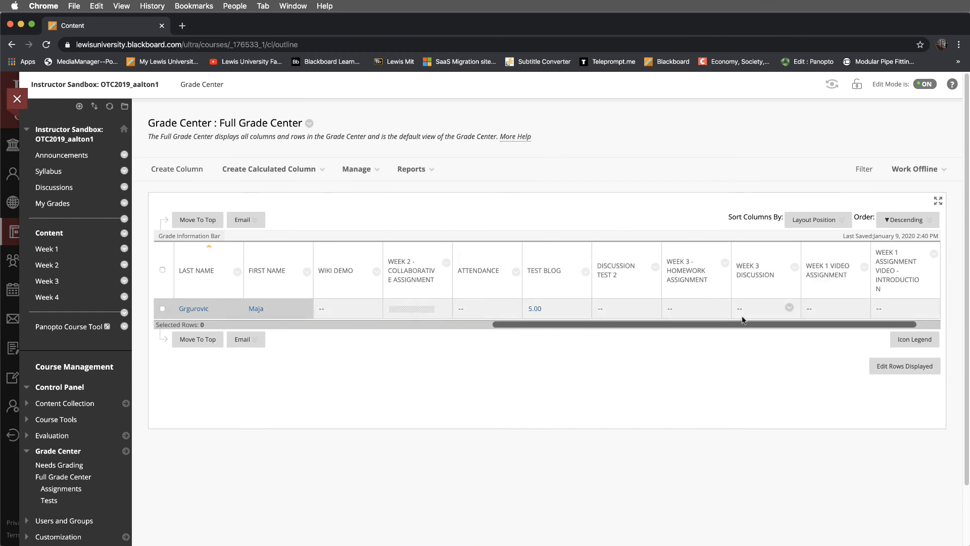
pyautogui.moveTo(807, 330)
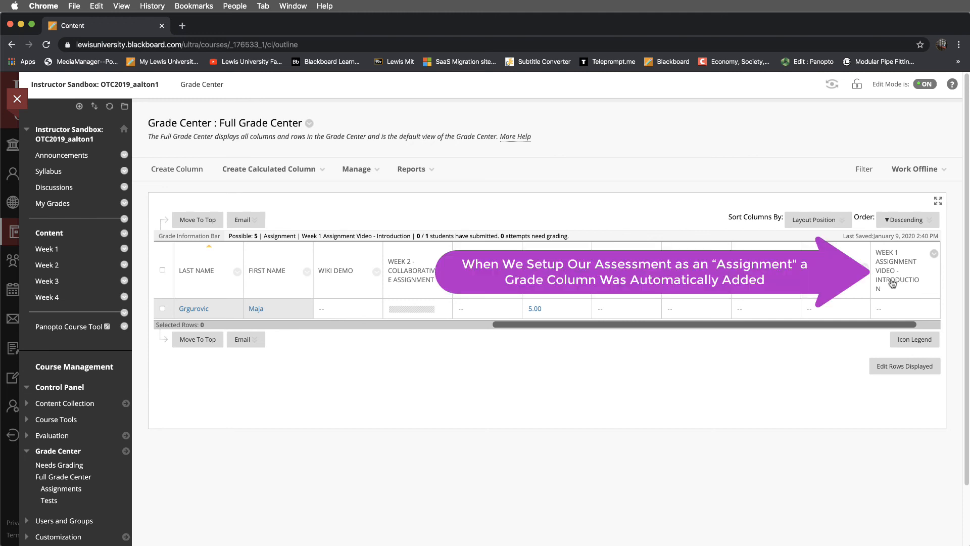
pyautogui.moveTo(899, 294)
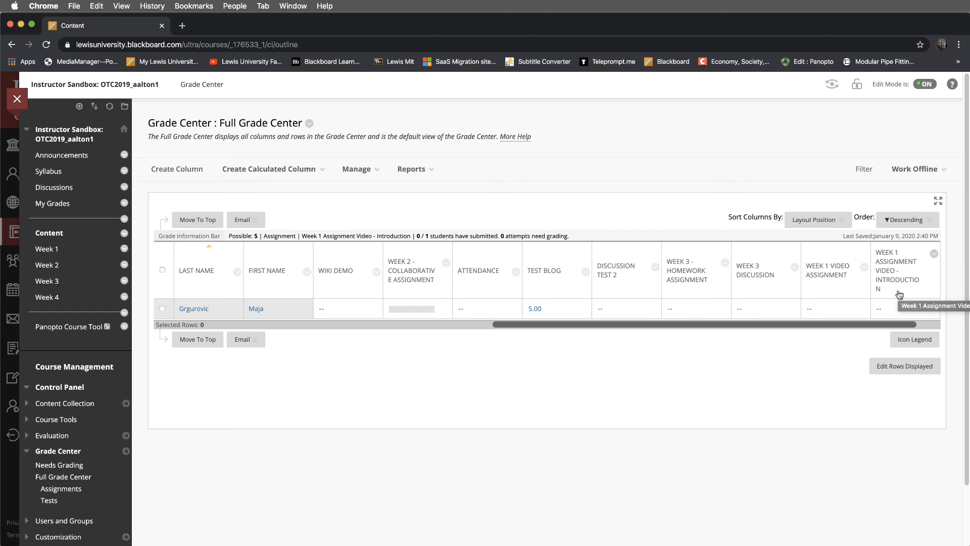
pyautogui.moveTo(701, 390)
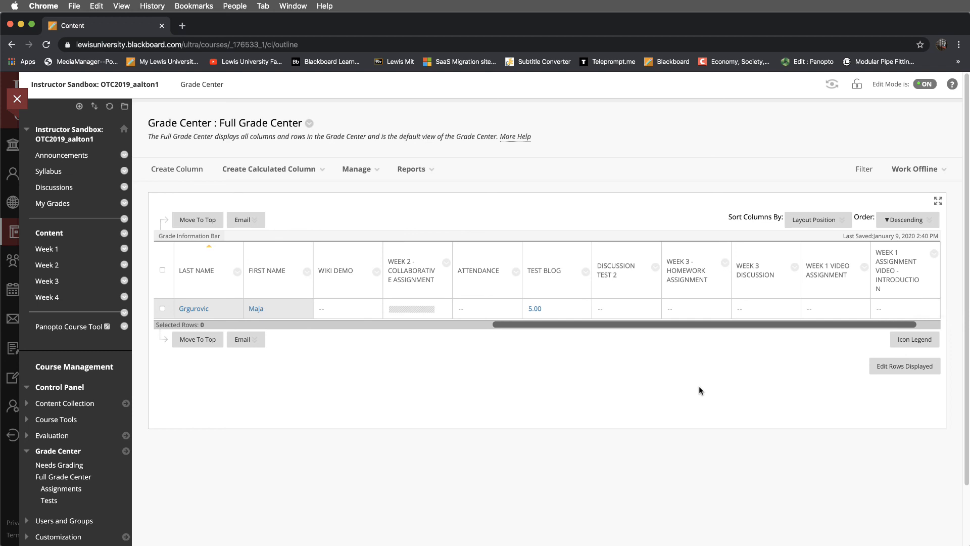
pyautogui.moveTo(689, 388)
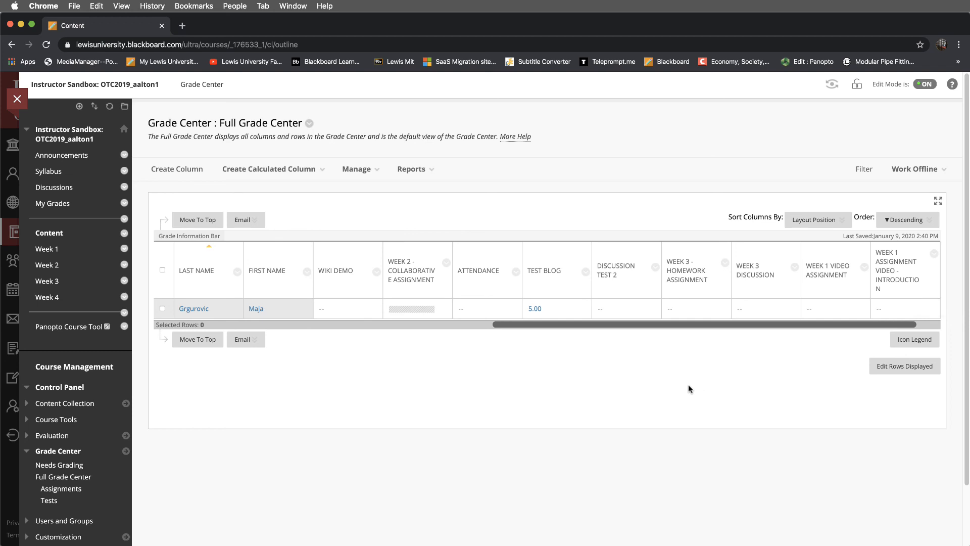